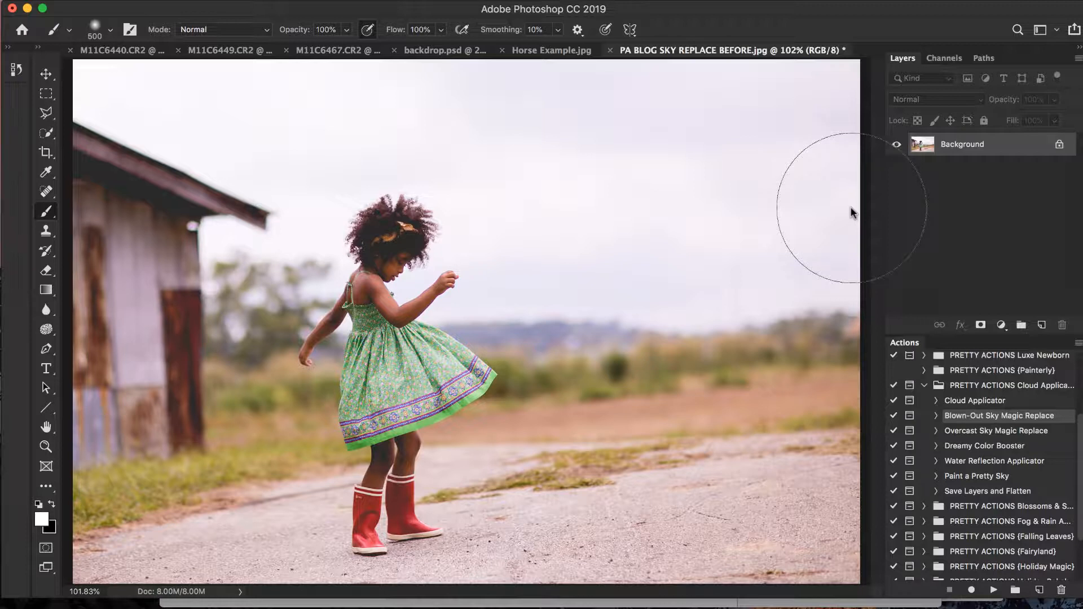
mouse_move(1012, 399)
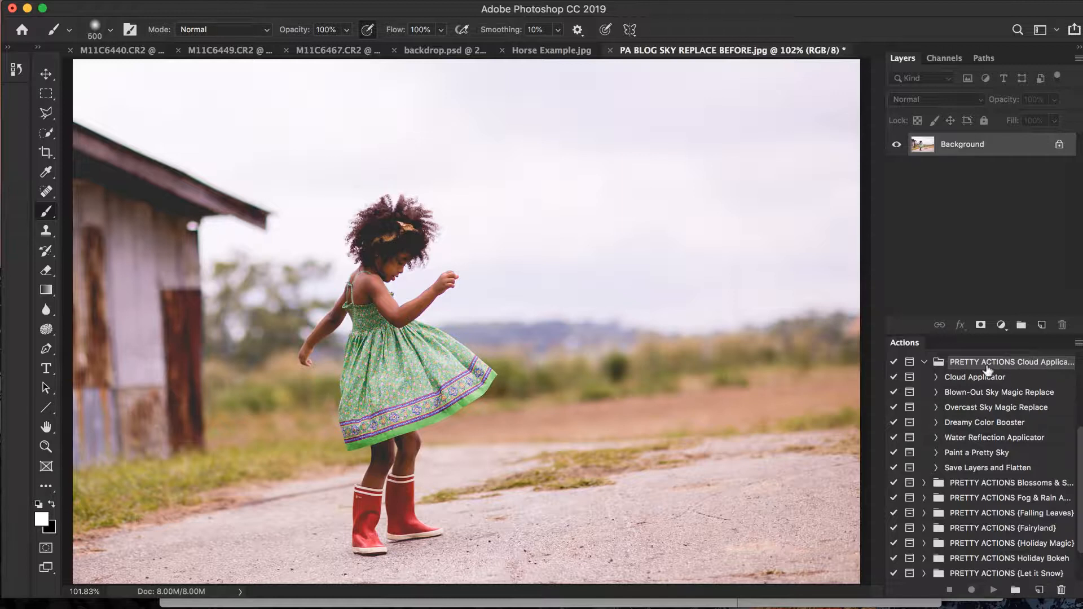
mouse_move(989, 412)
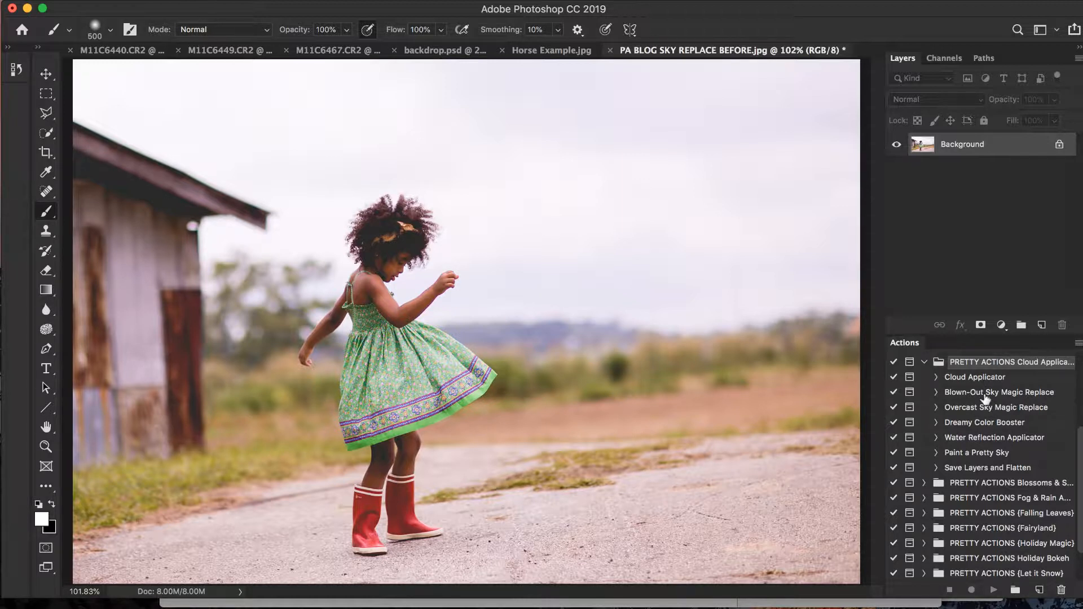
Step: Run the Blown-Out Sky Magic Replace action and place Cloud-14.jpg from Montana Skies (V2)
left_click(998, 392)
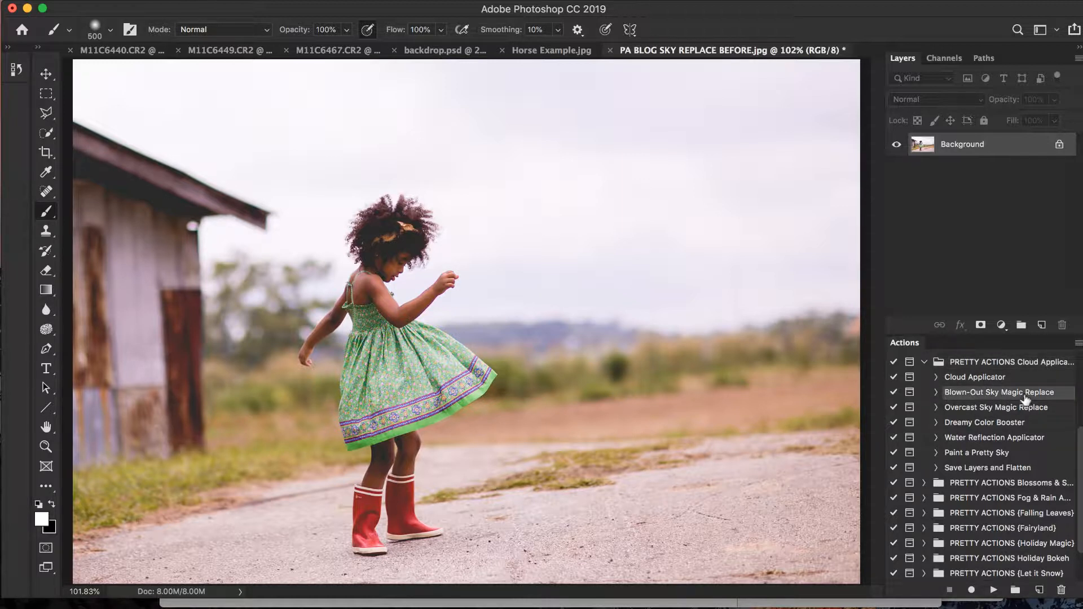
mouse_move(981, 418)
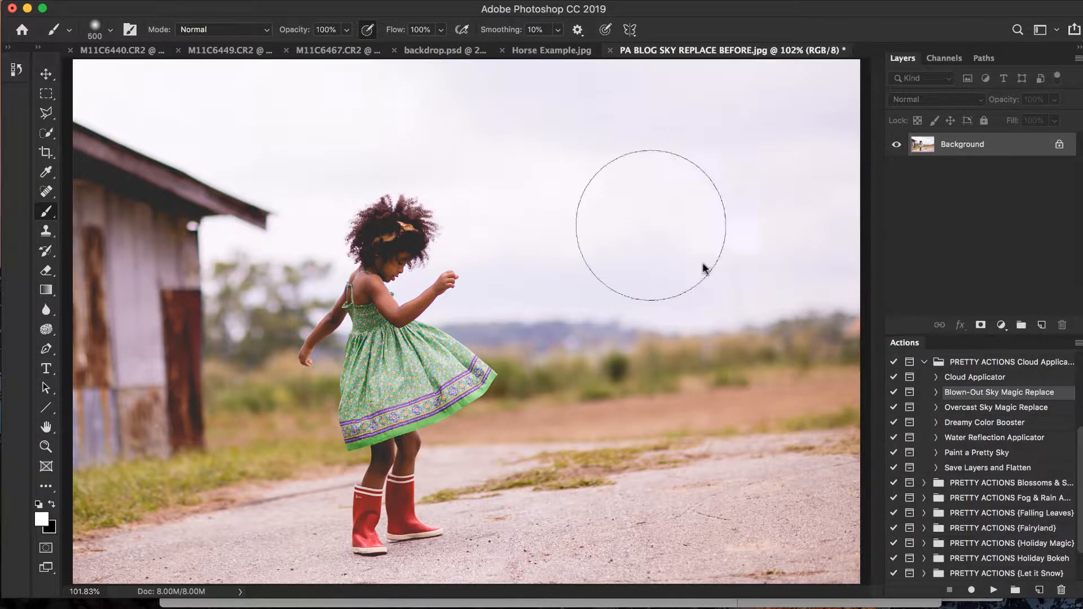
mouse_move(742, 150)
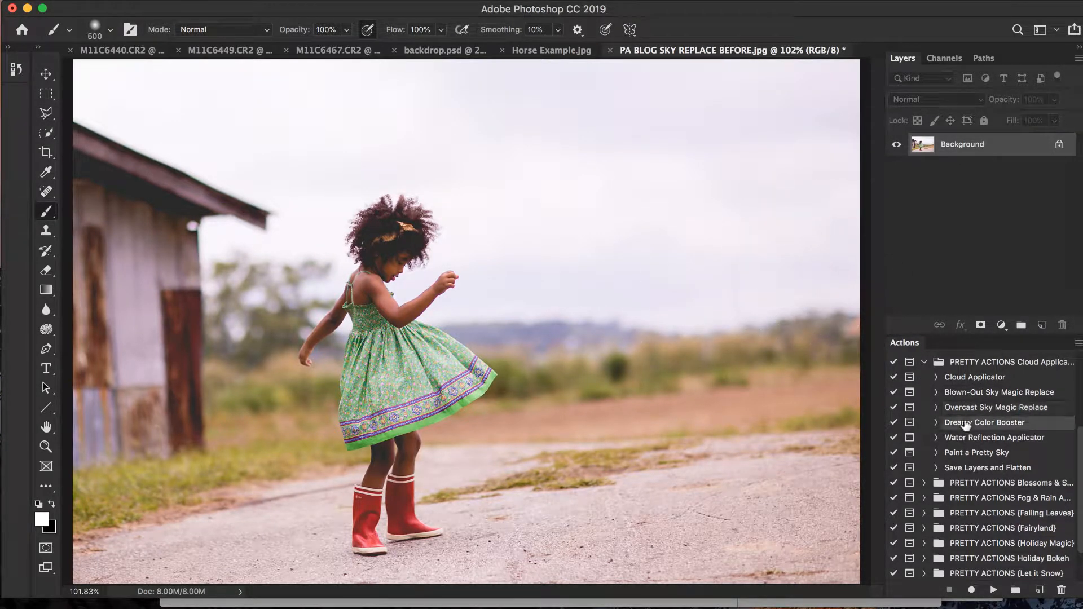
left_click(995, 437)
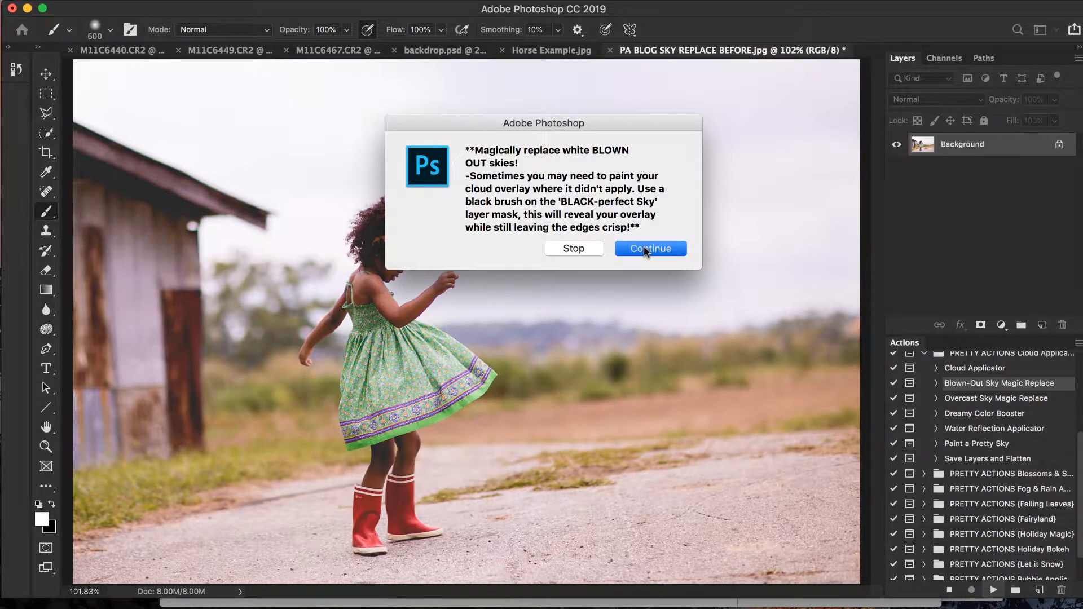
left_click(649, 249)
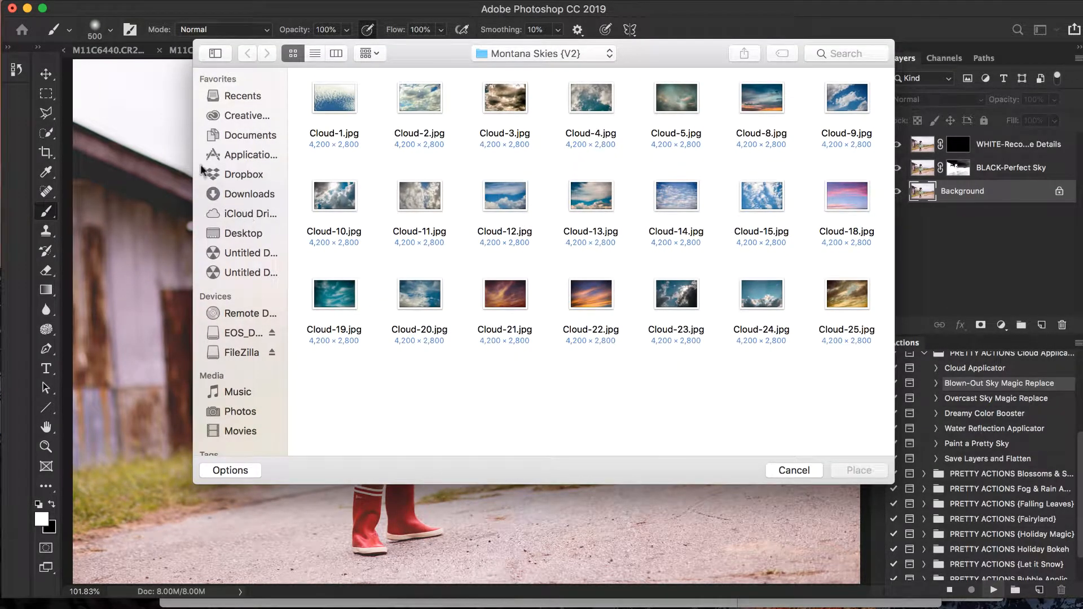
mouse_move(691, 235)
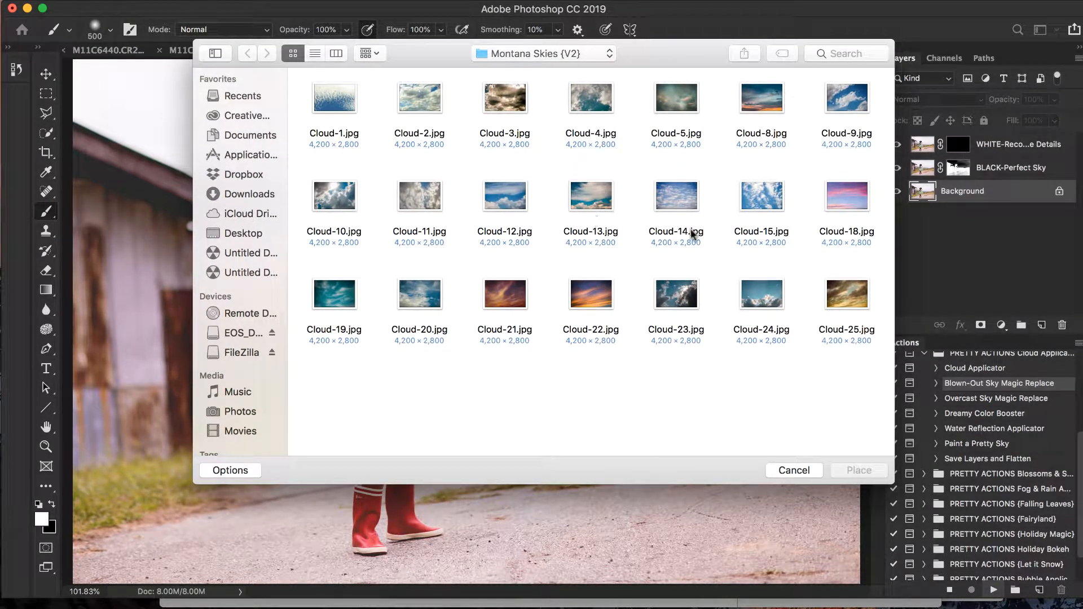
mouse_move(686, 198)
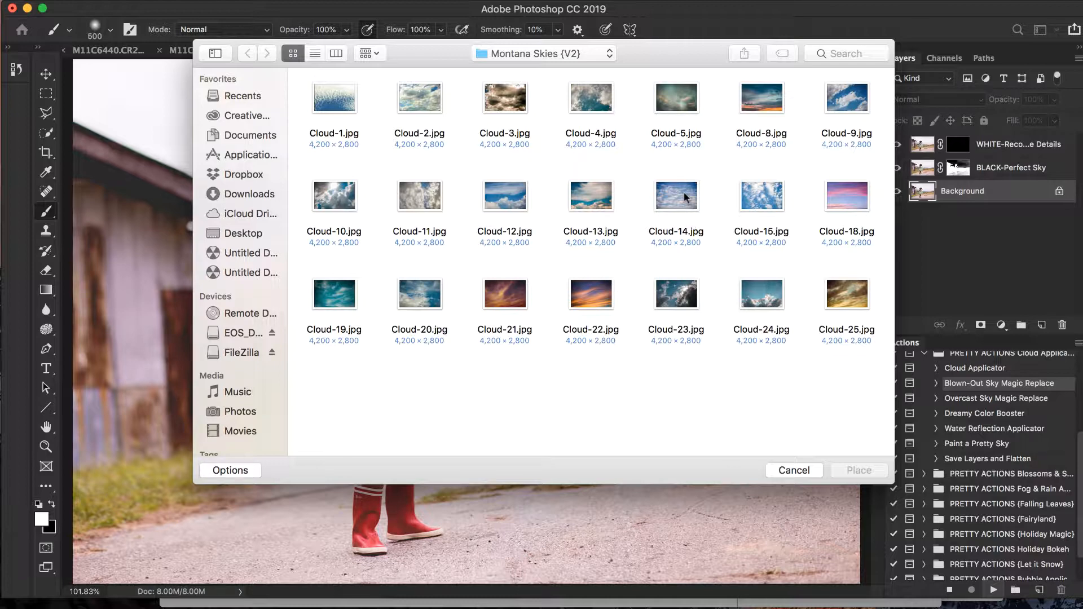
left_click(676, 196)
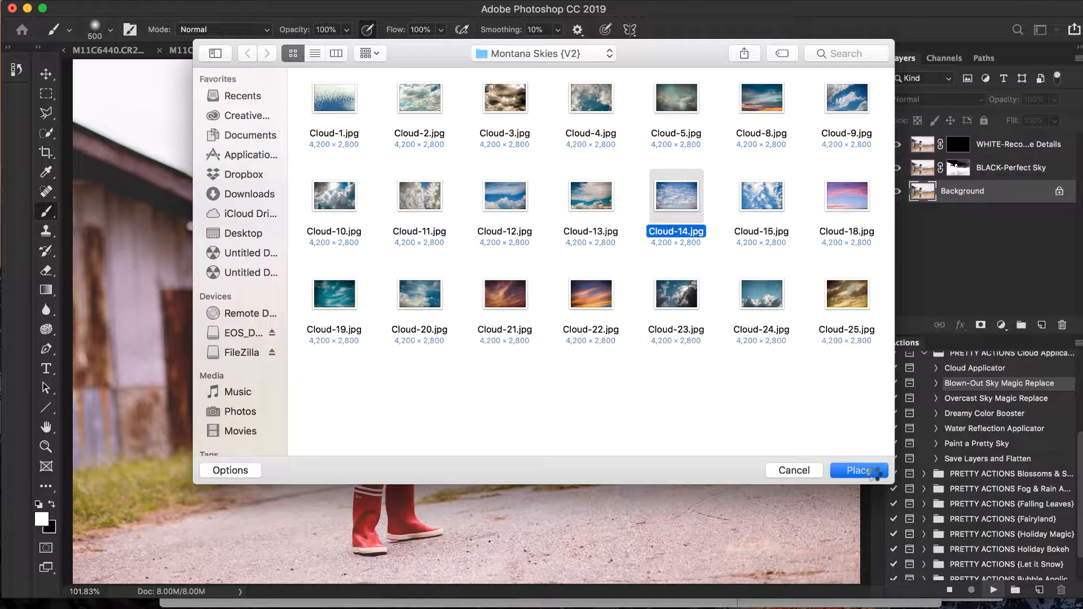
left_click(859, 471)
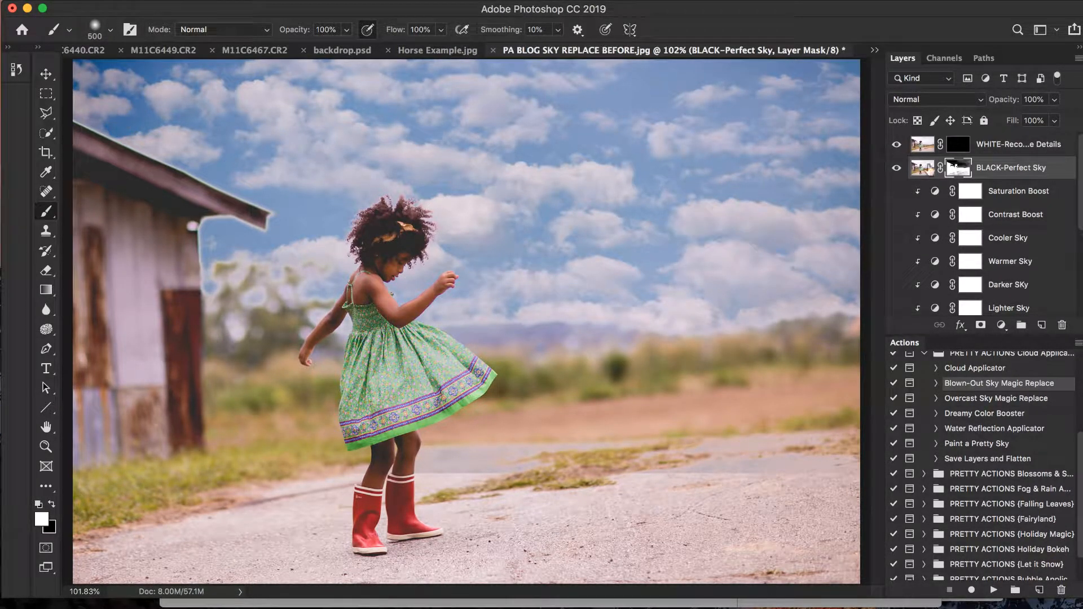
mouse_move(333, 220)
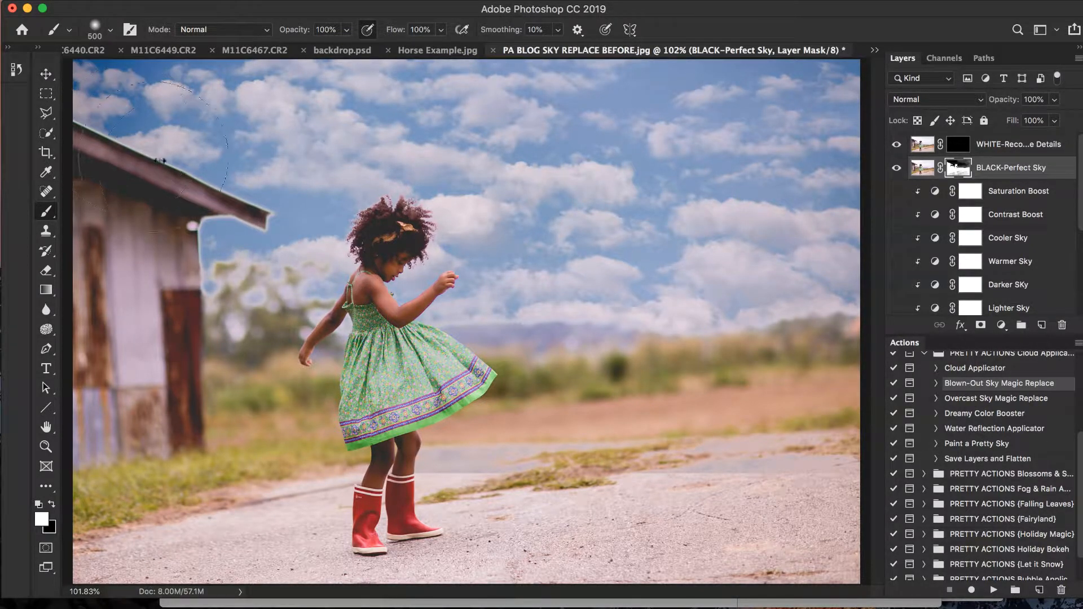
Step: Paint black on the BLACK-Perfect Sky mask at 200% zoom along the shed roof edge
left_click_drag(159, 145, 277, 270)
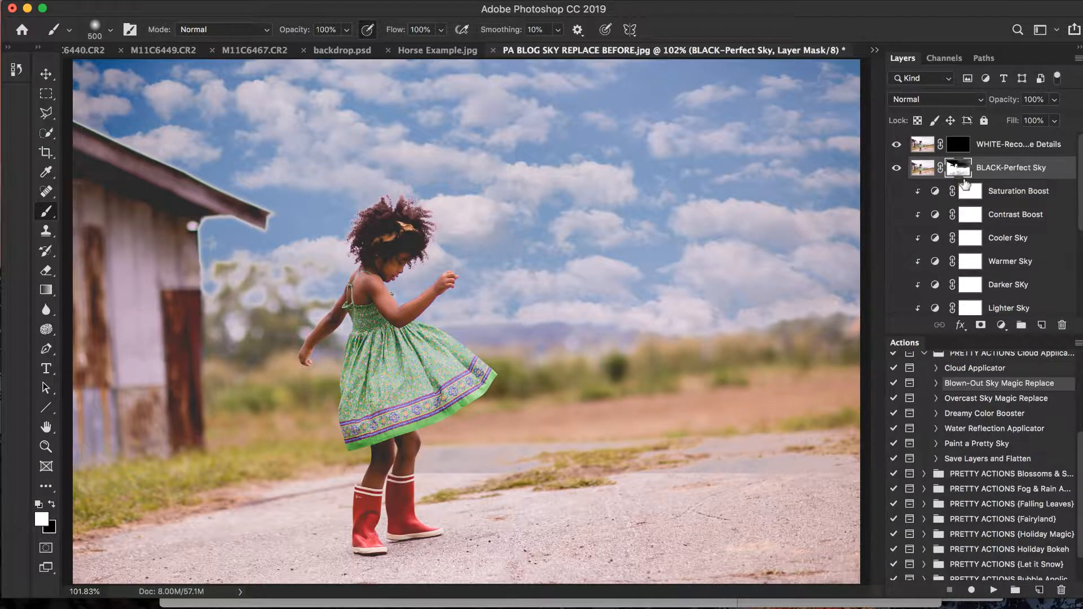
mouse_move(958, 167)
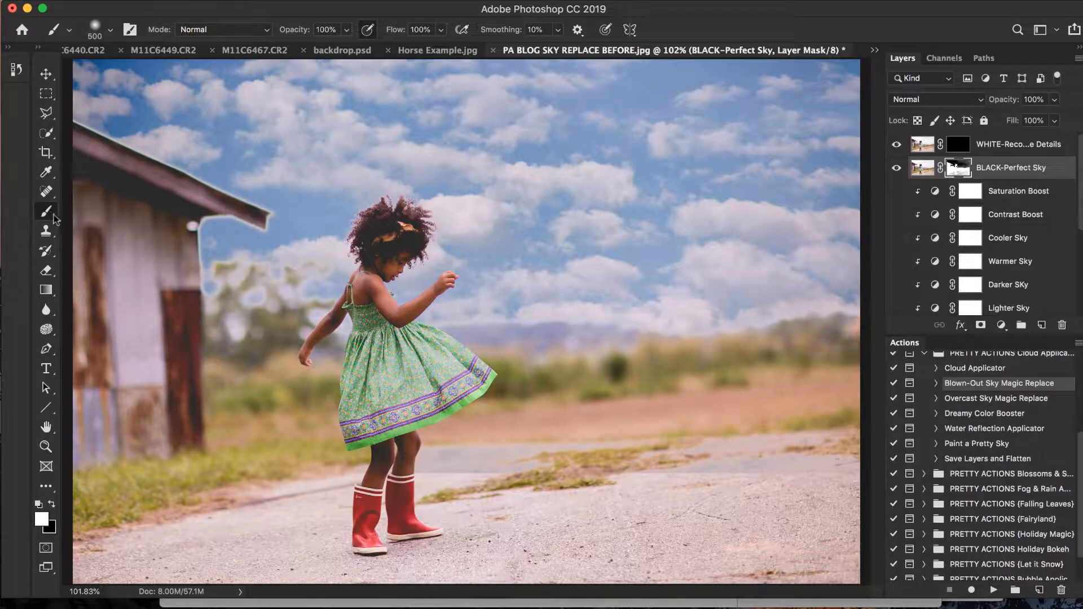
mouse_move(46, 212)
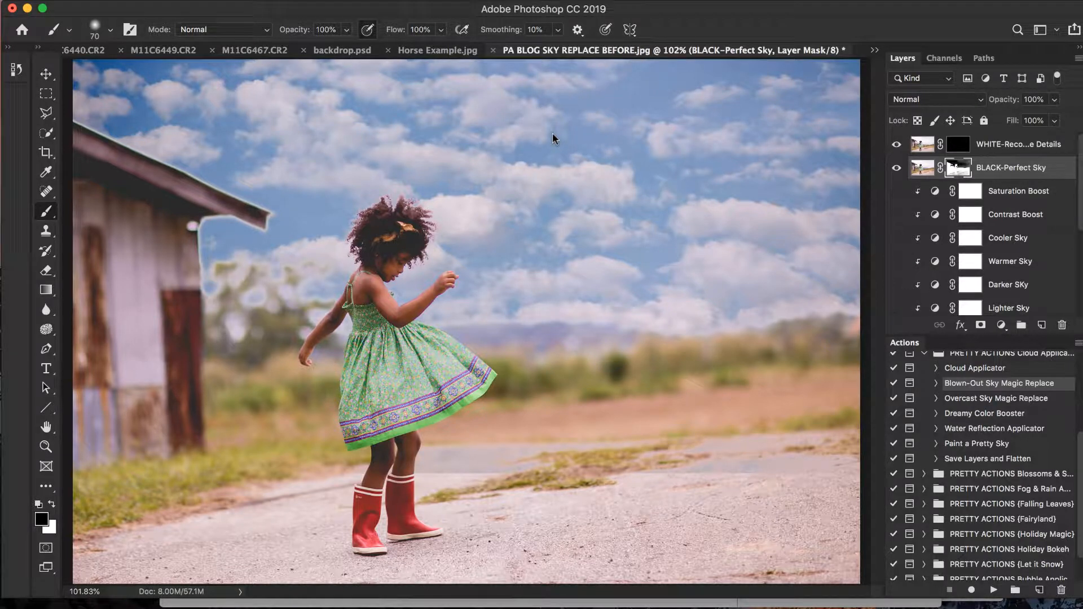
mouse_move(80, 123)
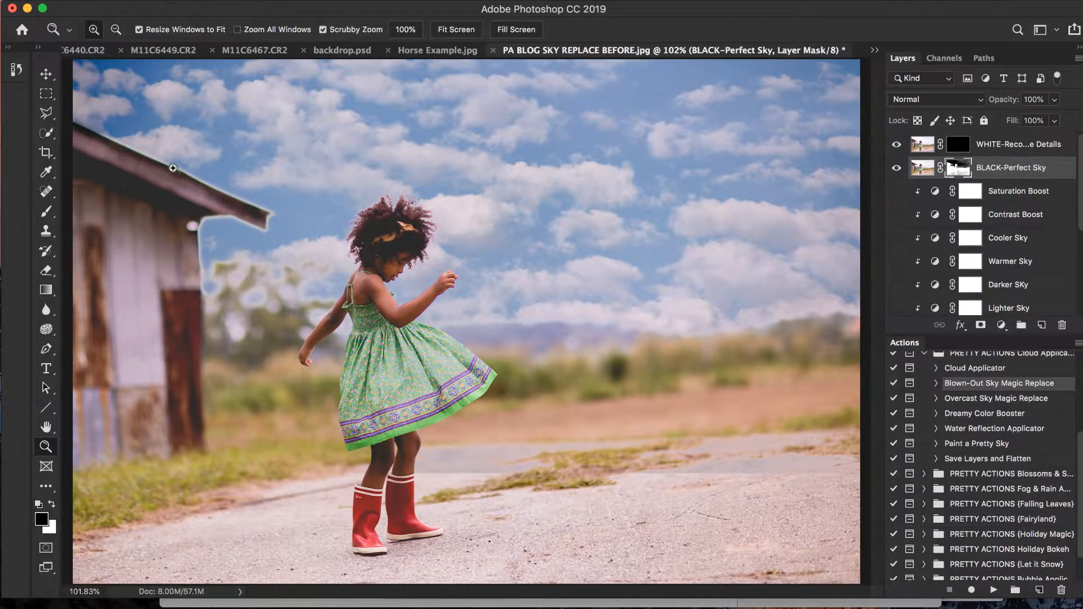
left_click(46, 211)
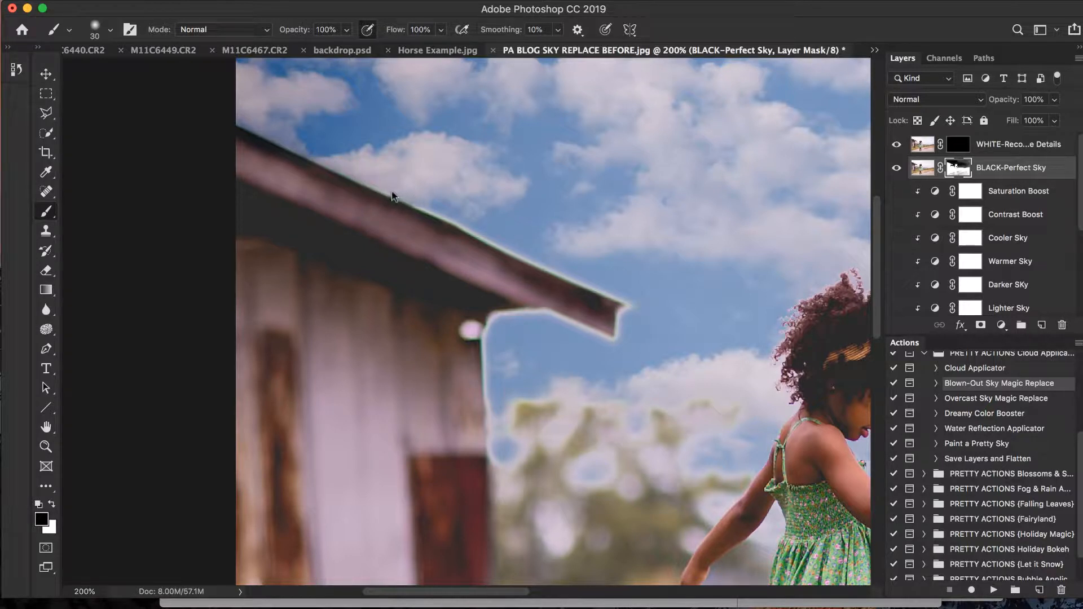
mouse_move(407, 203)
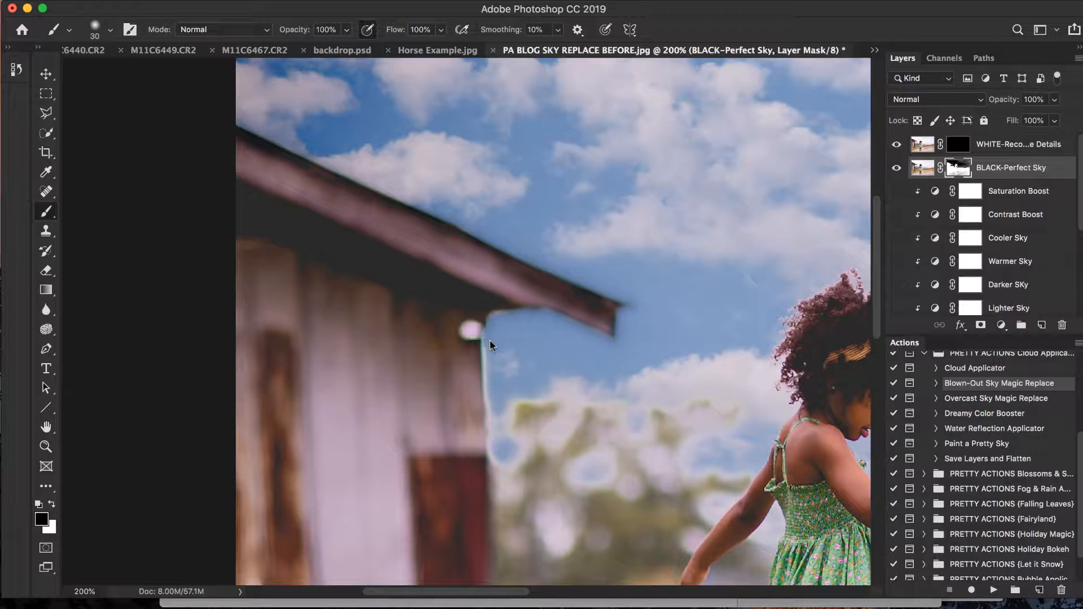
left_click_drag(490, 345, 497, 440)
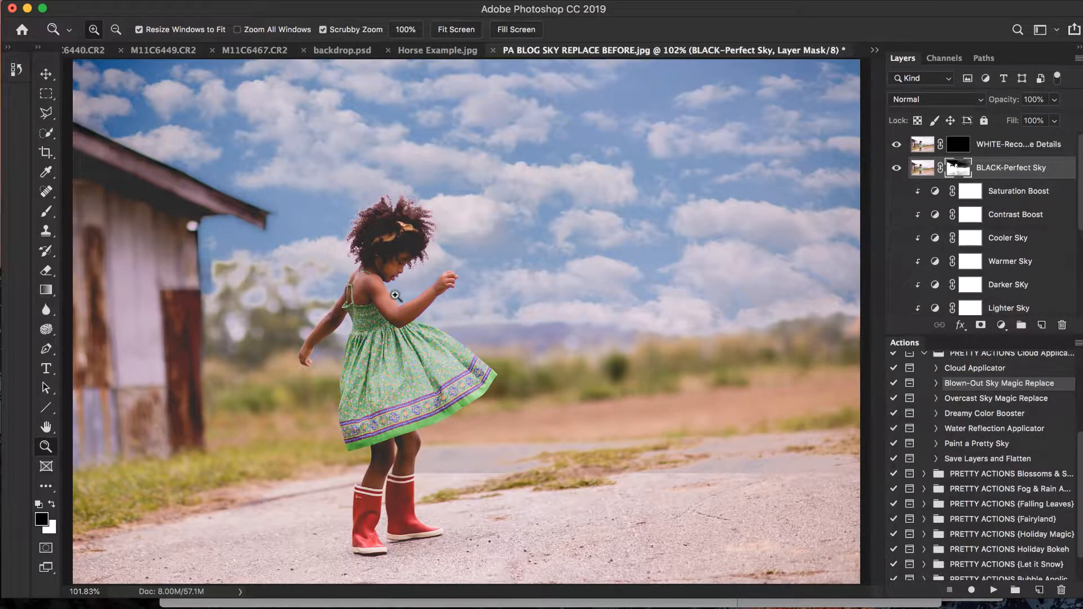
Step: Set the brush size to 70 and hide the sky replacement layers
left_click(46, 210)
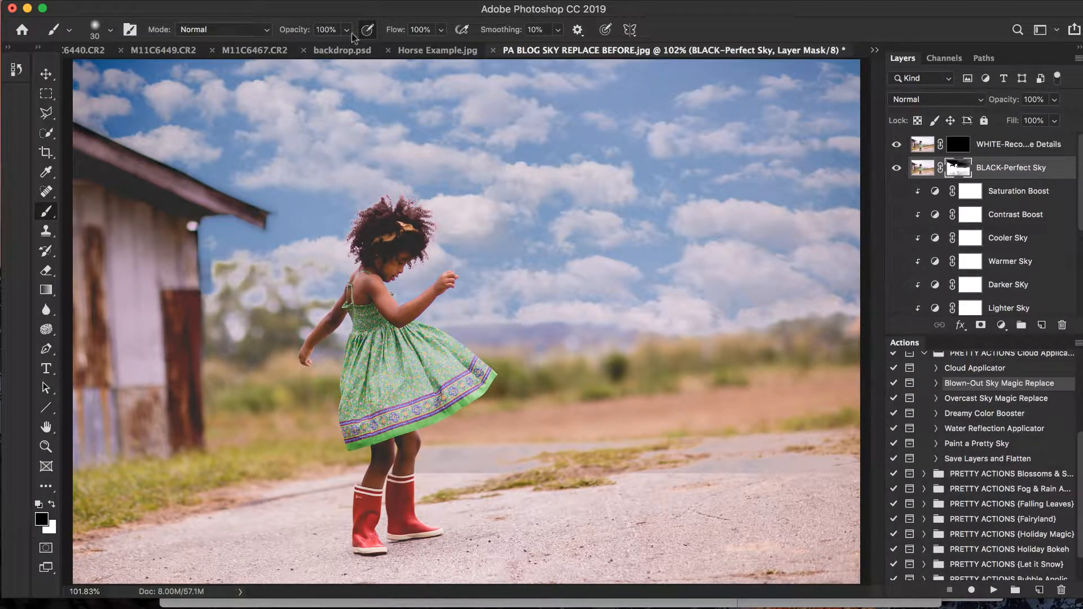
left_click(346, 29)
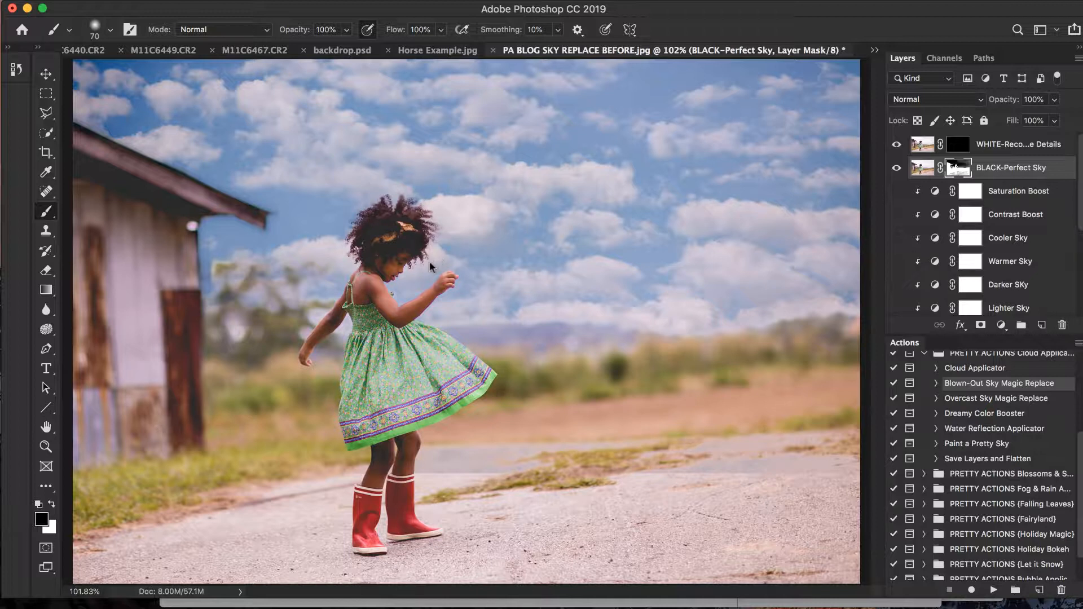
mouse_move(815, 297)
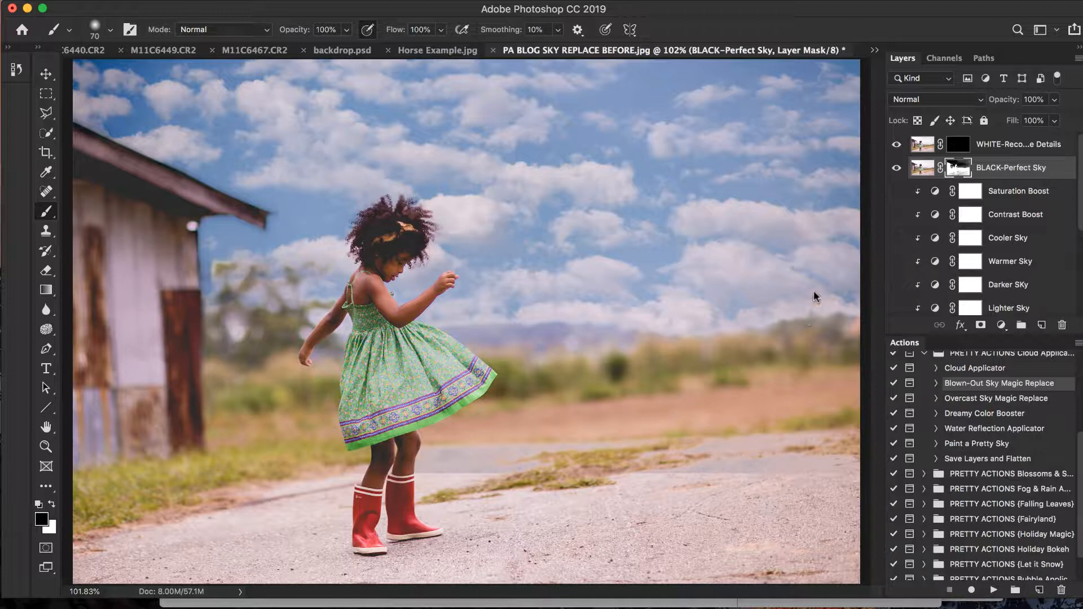
mouse_move(859, 345)
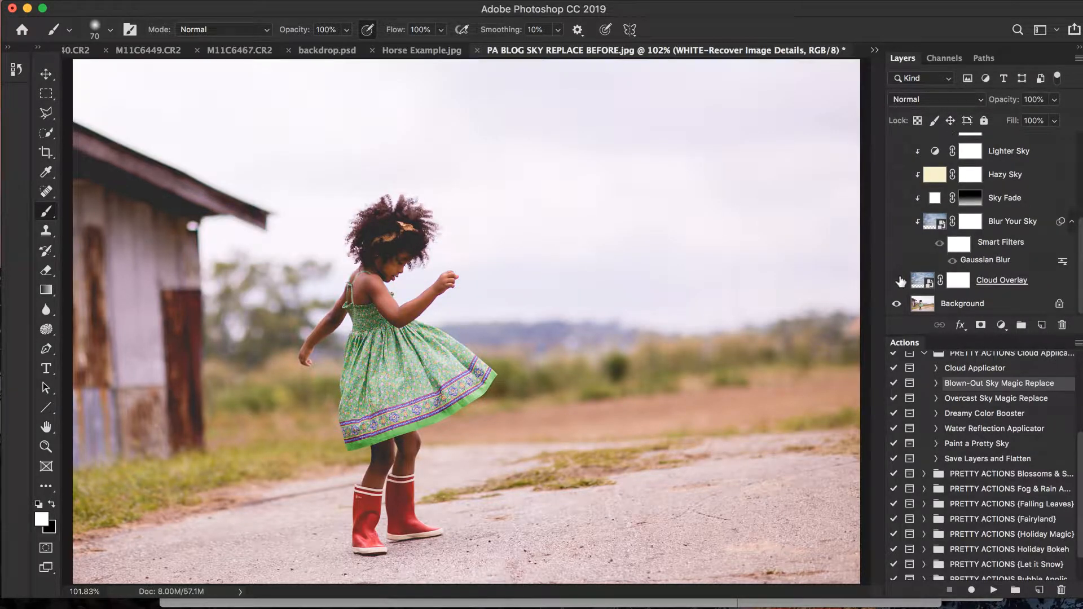
Step: Turn the Cloud Overlay layer back on and target the WHITE-Recover Image Details mask
left_click(1002, 280)
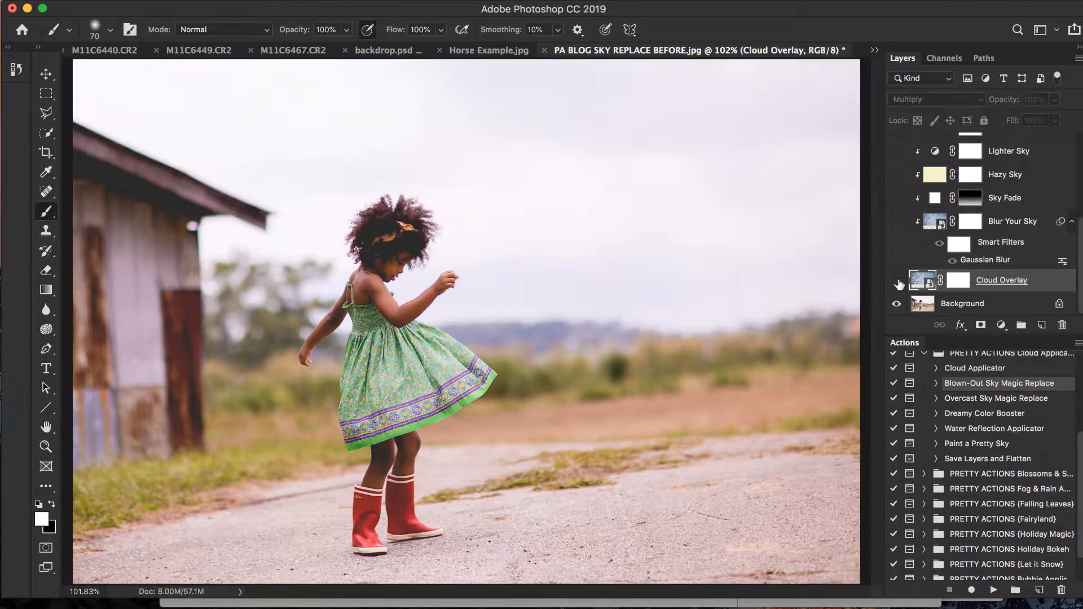
left_click(896, 279)
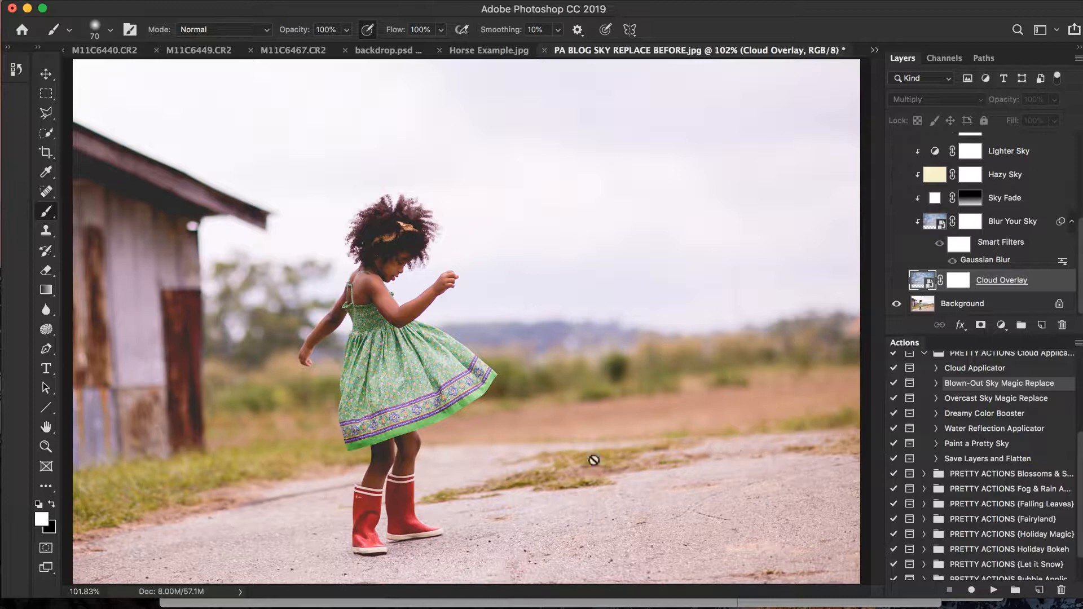
mouse_move(1016, 308)
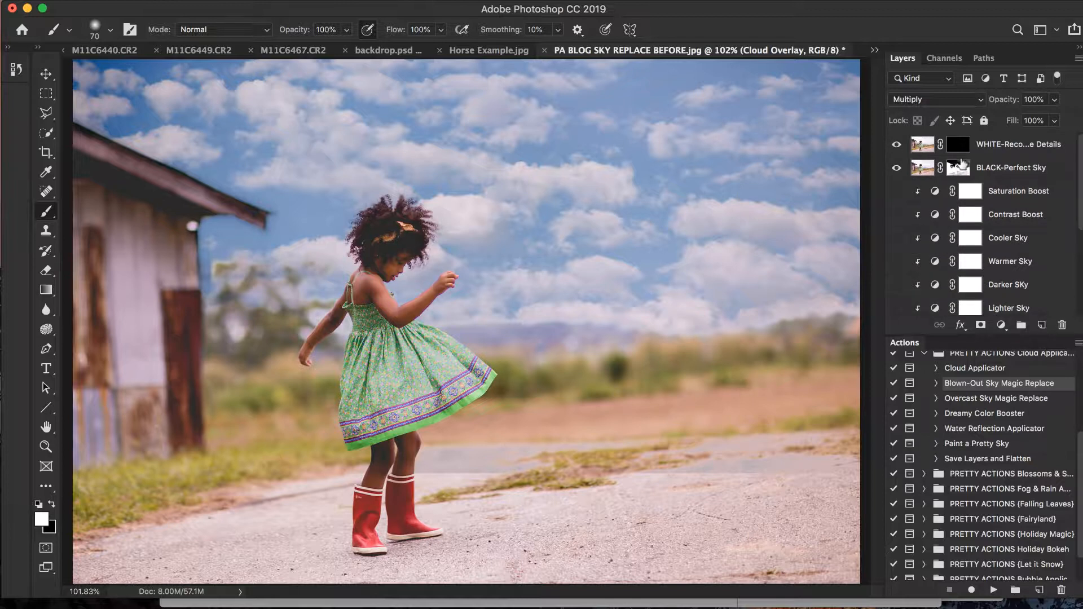
left_click(1015, 143)
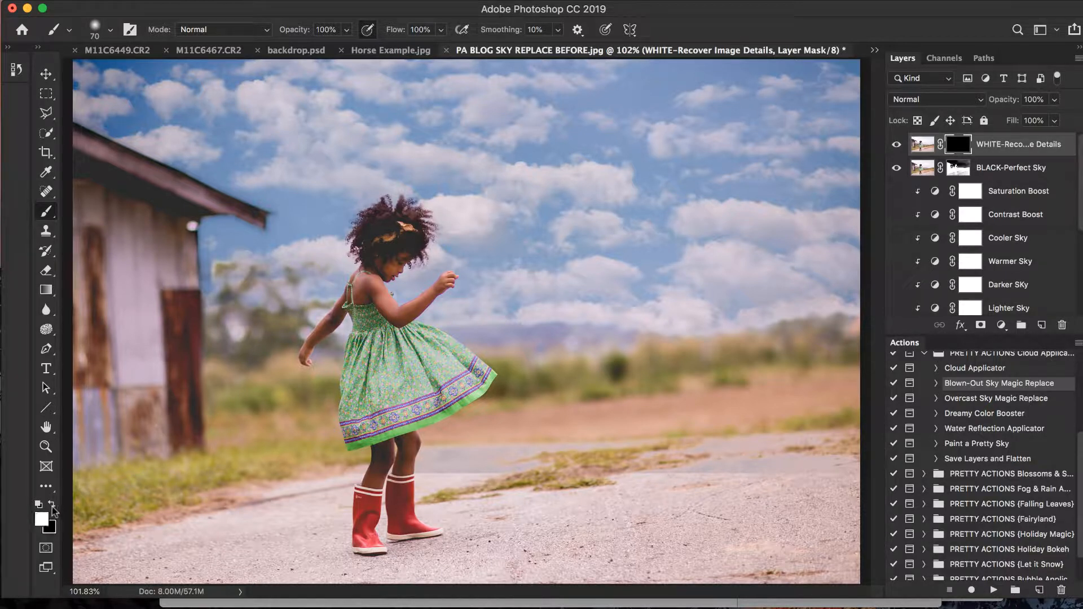
mouse_move(694, 466)
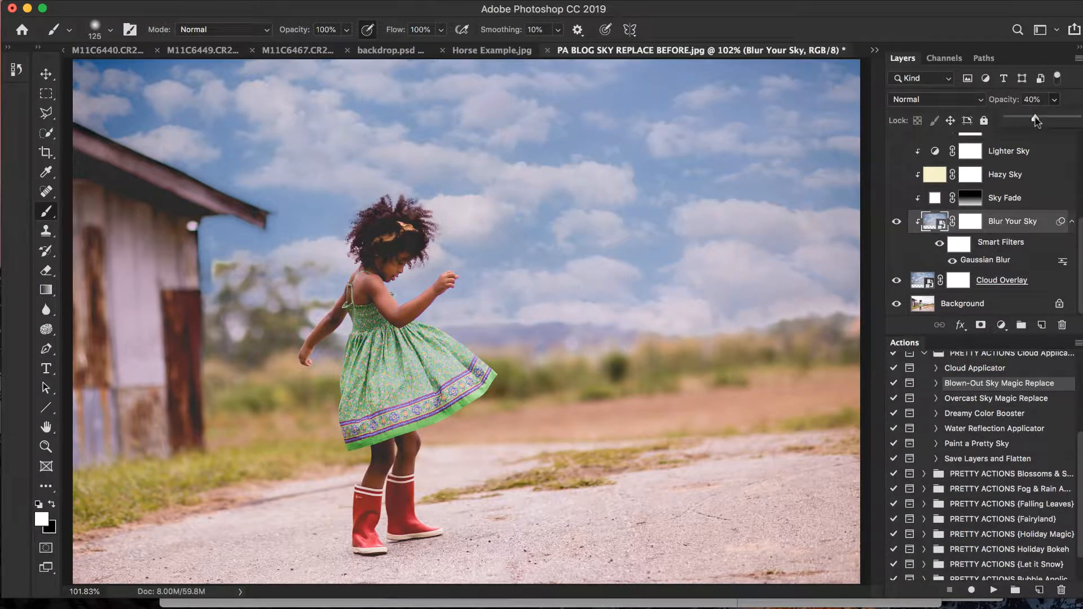
Step: Adjust the Blur Your Sky layer opacity, settling at about 49%
left_click_drag(1034, 121, 1043, 120)
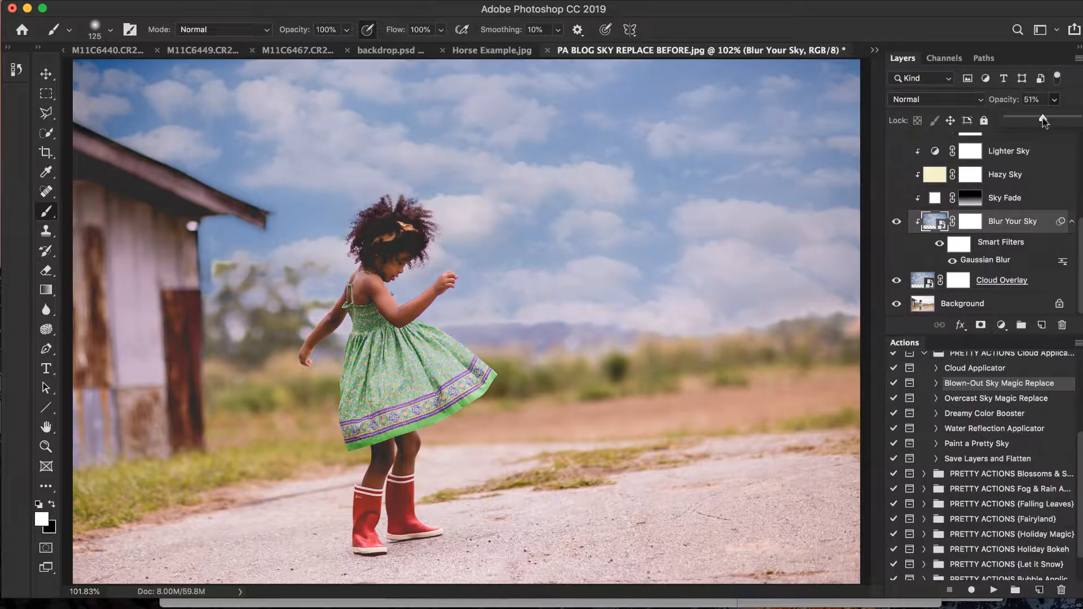
left_click_drag(1044, 121, 1021, 122)
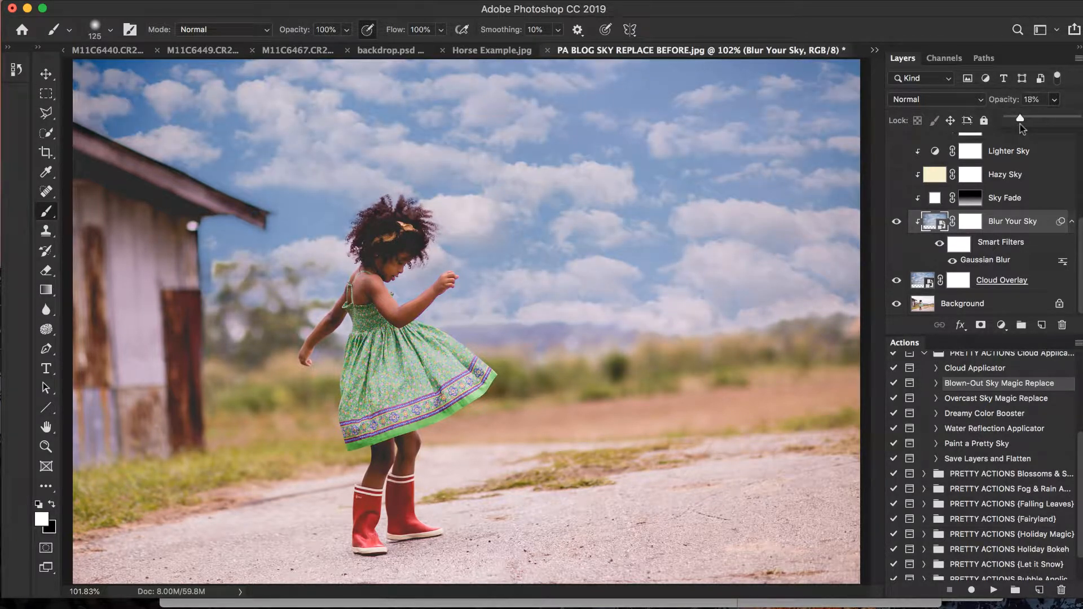
left_click_drag(1020, 118, 1022, 117)
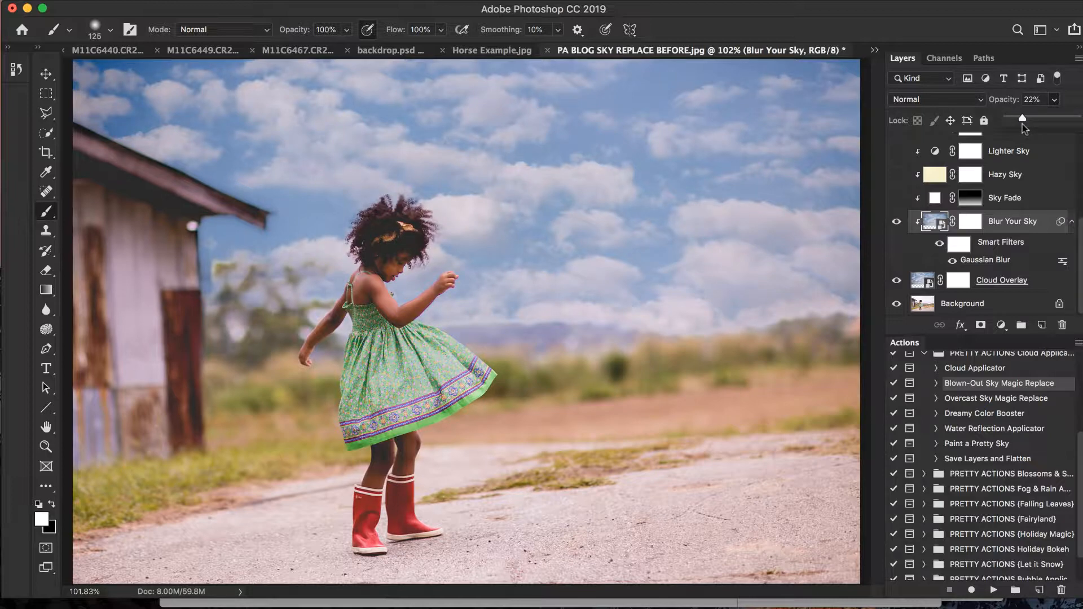
left_click_drag(1022, 119, 1029, 120)
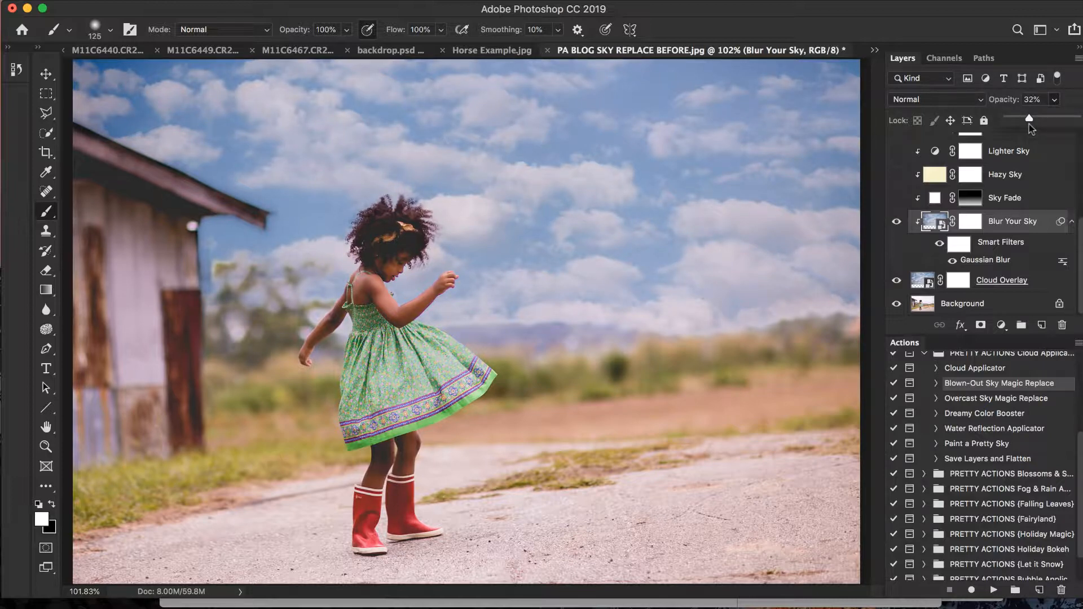
left_click_drag(1027, 119, 1052, 119)
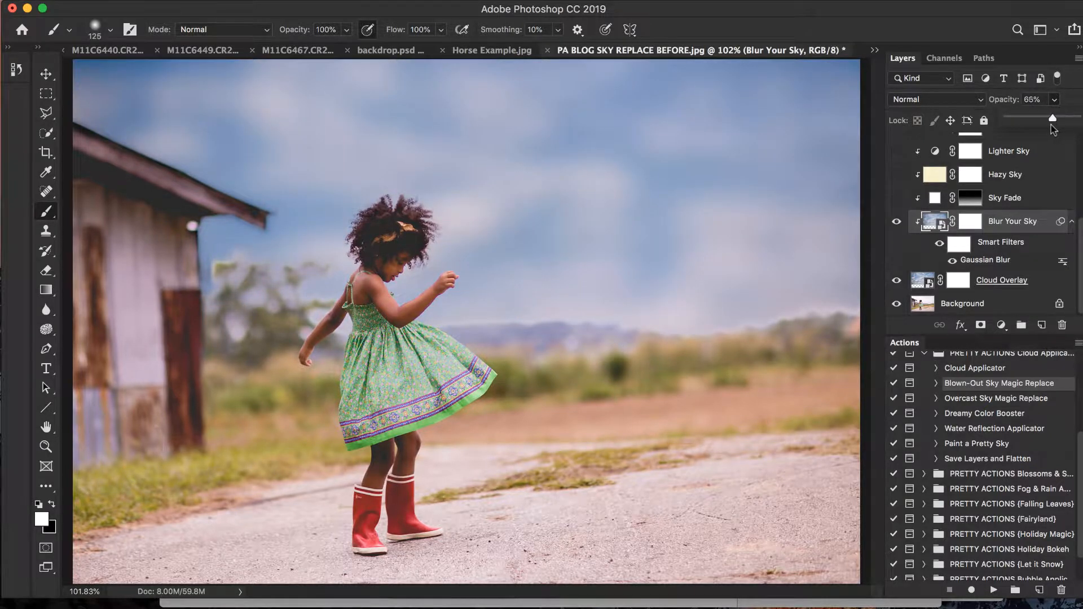
left_click_drag(1052, 117, 1036, 118)
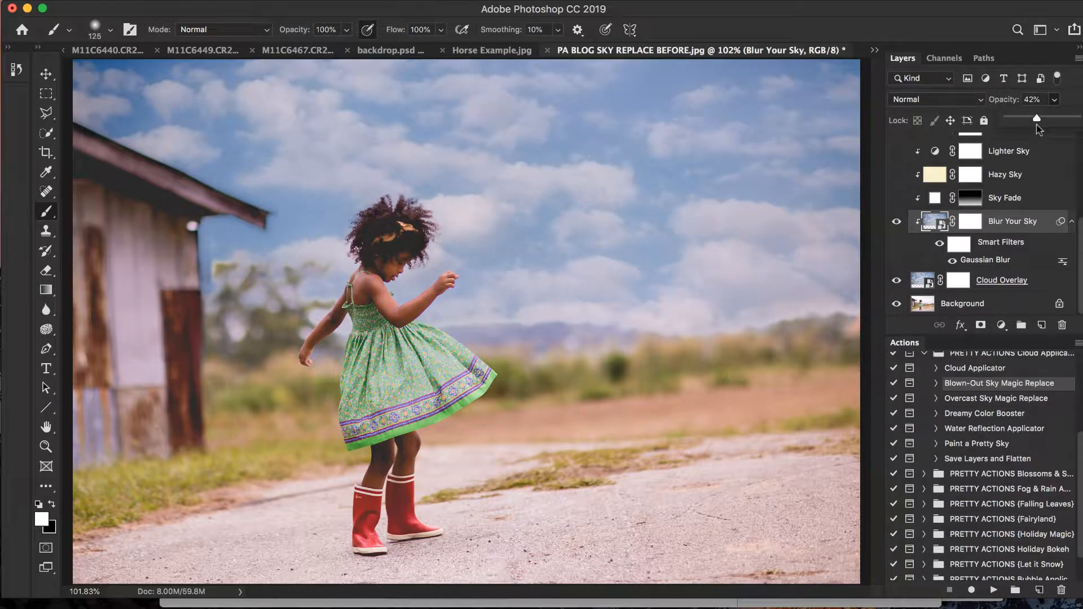
left_click_drag(1036, 118, 1040, 118)
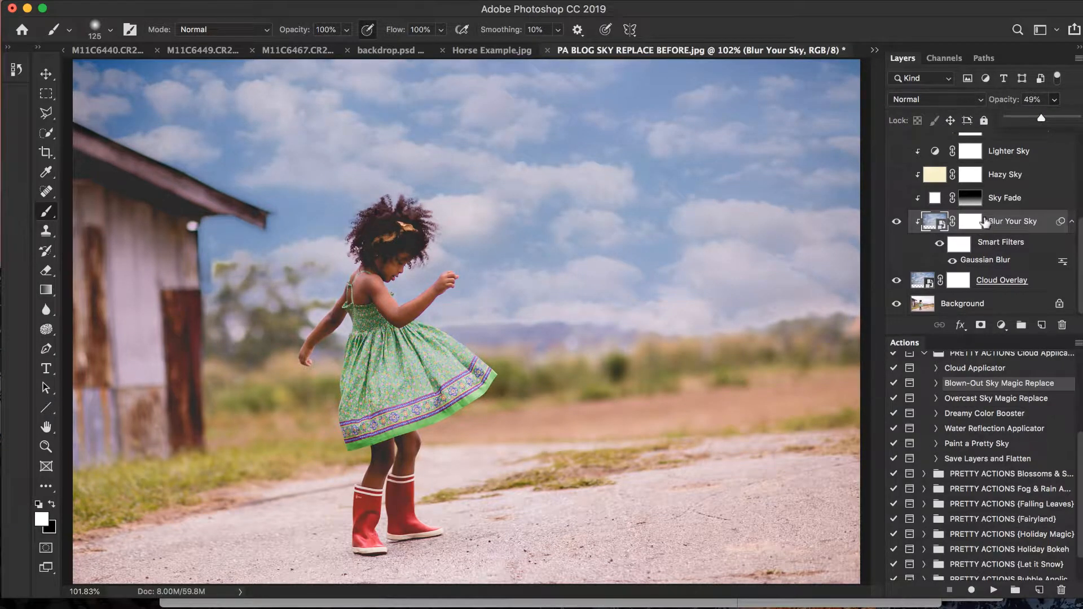
left_click(1005, 197)
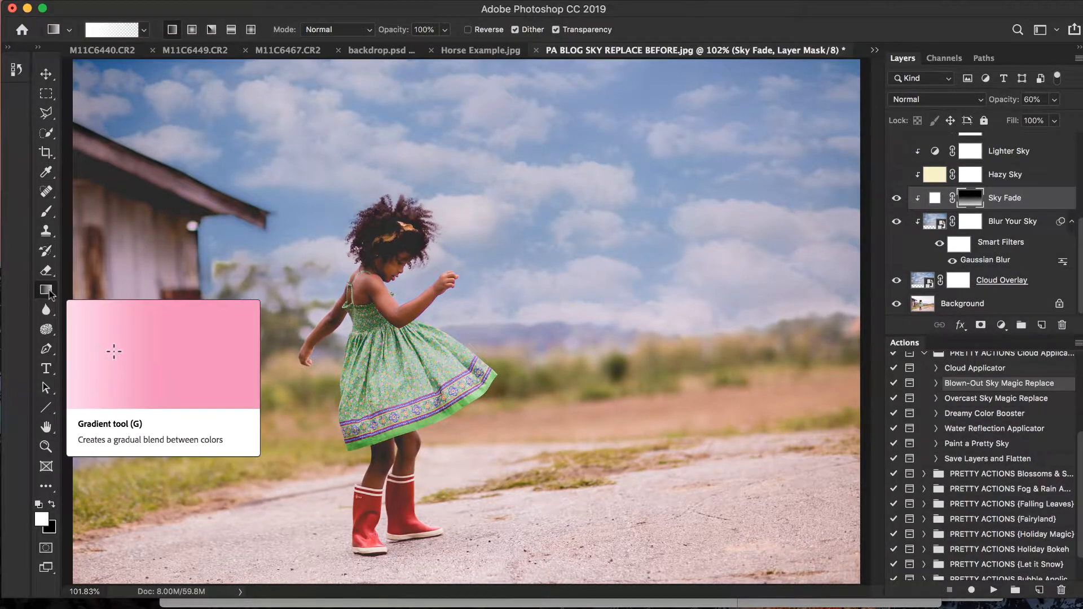
Step: Redraw the Sky Fade mask gradient toward the horizon and set its opacity to about 57%
left_click_drag(114, 352, 223, 354)
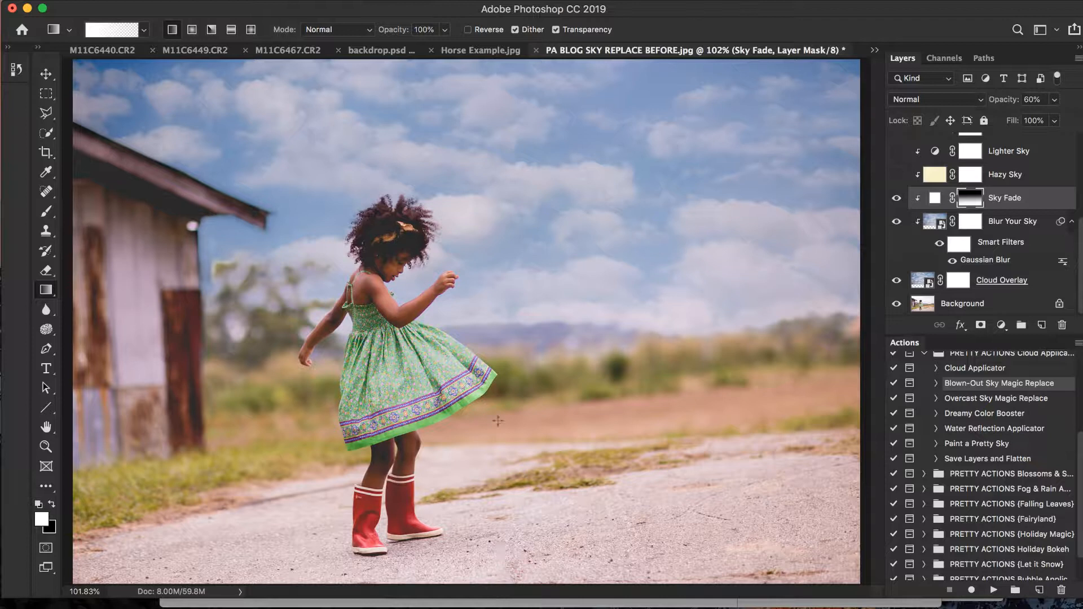
left_click_drag(504, 158, 505, 413)
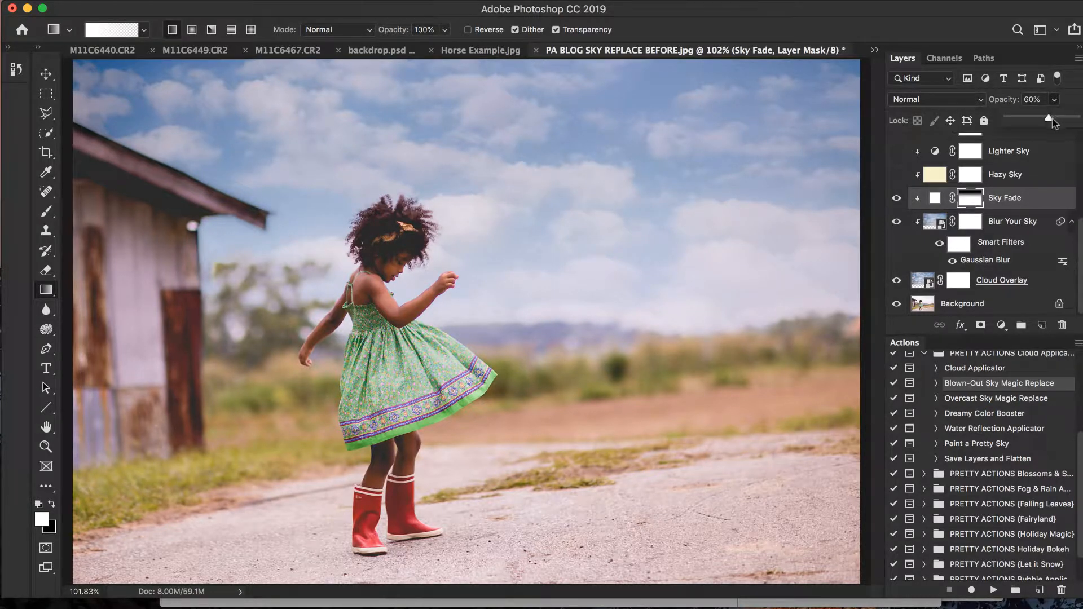
left_click_drag(1048, 119, 1010, 119)
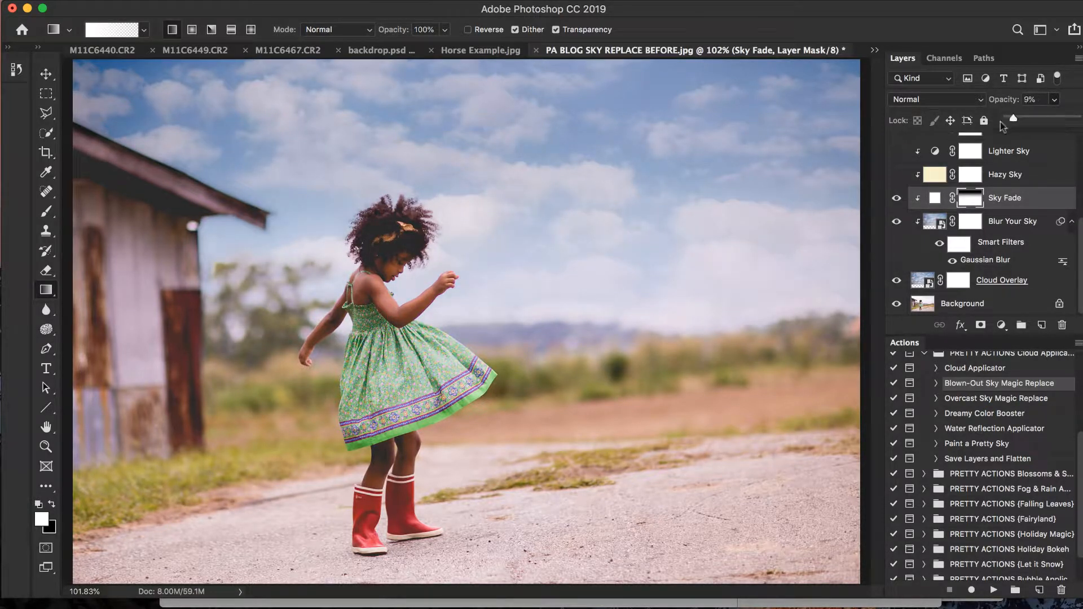
left_click_drag(1009, 118, 1046, 117)
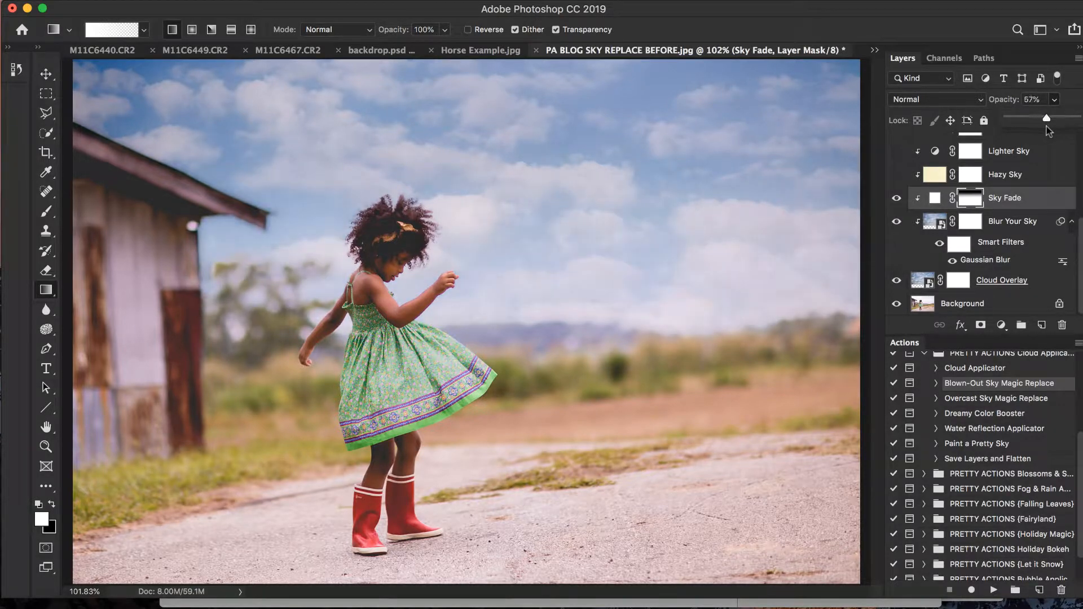
left_click_drag(1046, 117, 1043, 117)
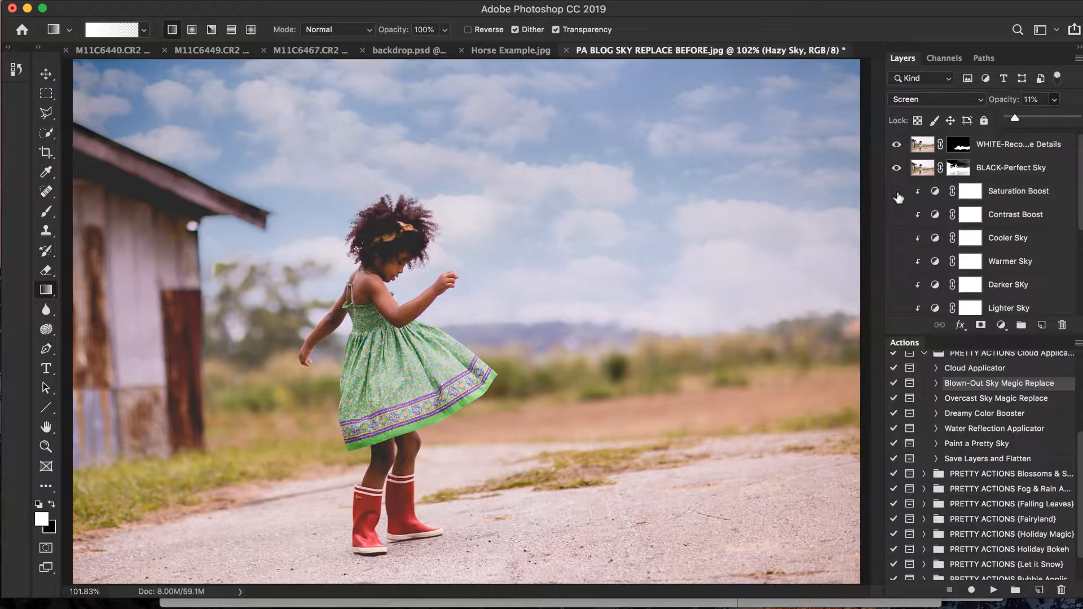
Step: Enable the Hazy Sky layer in Screen mode at 11% opacity
left_click(895, 191)
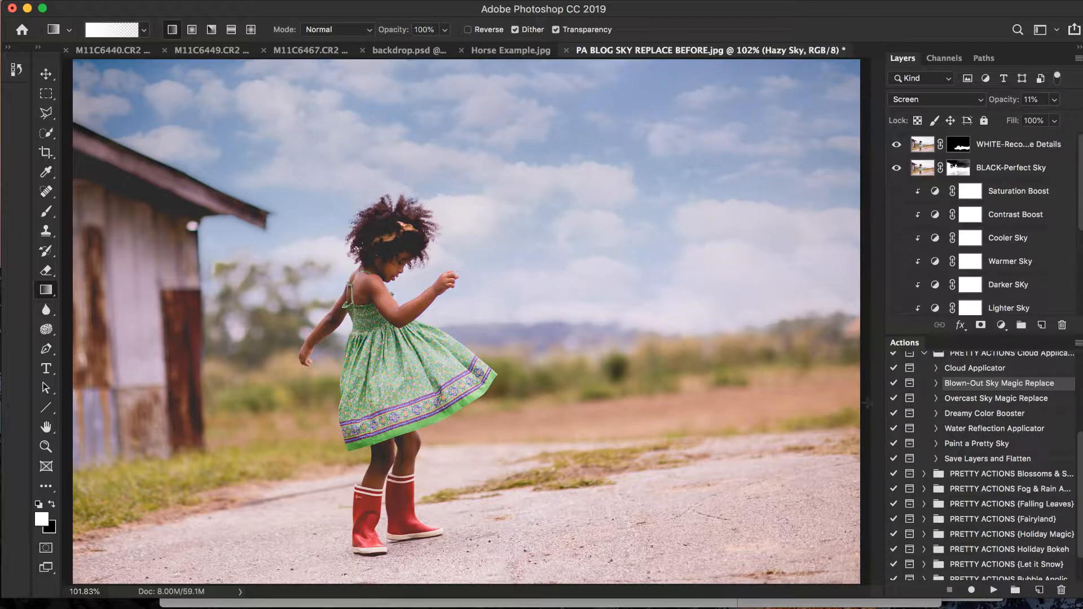
scroll("down", 3)
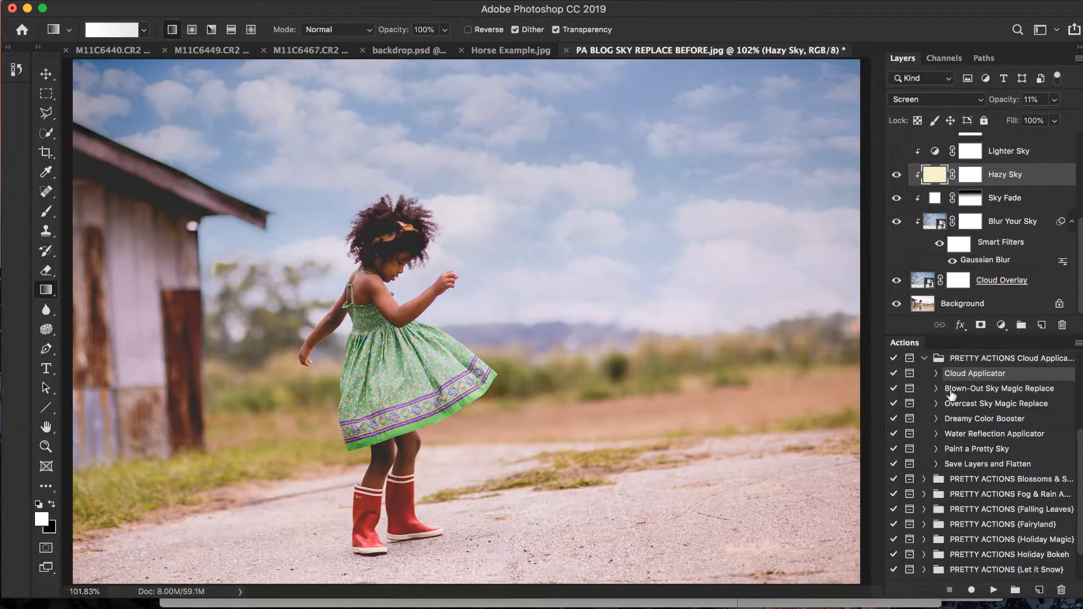
mouse_move(959, 409)
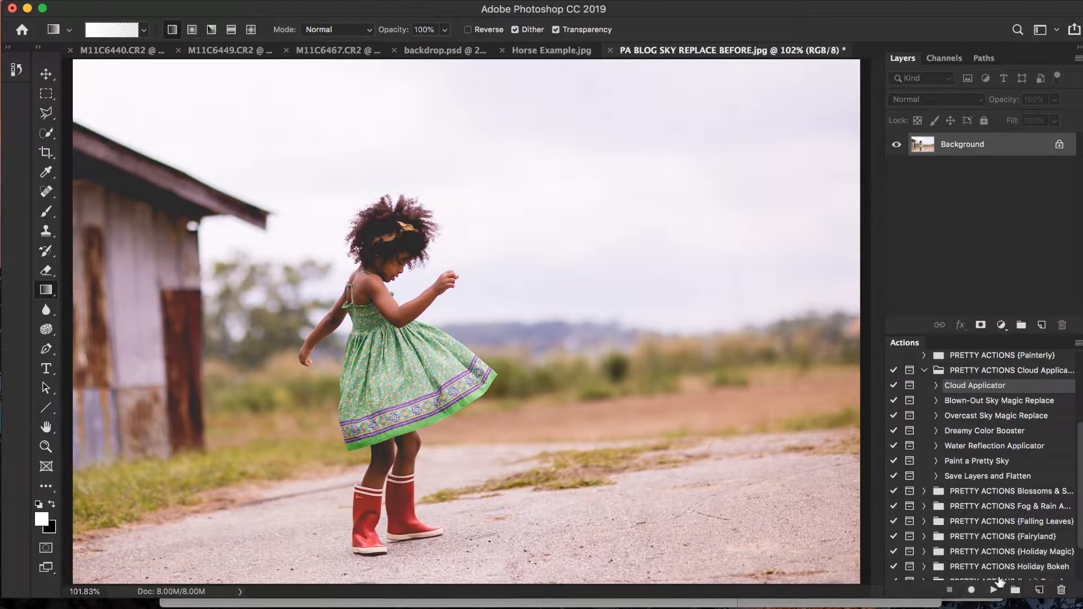
mouse_move(1000, 447)
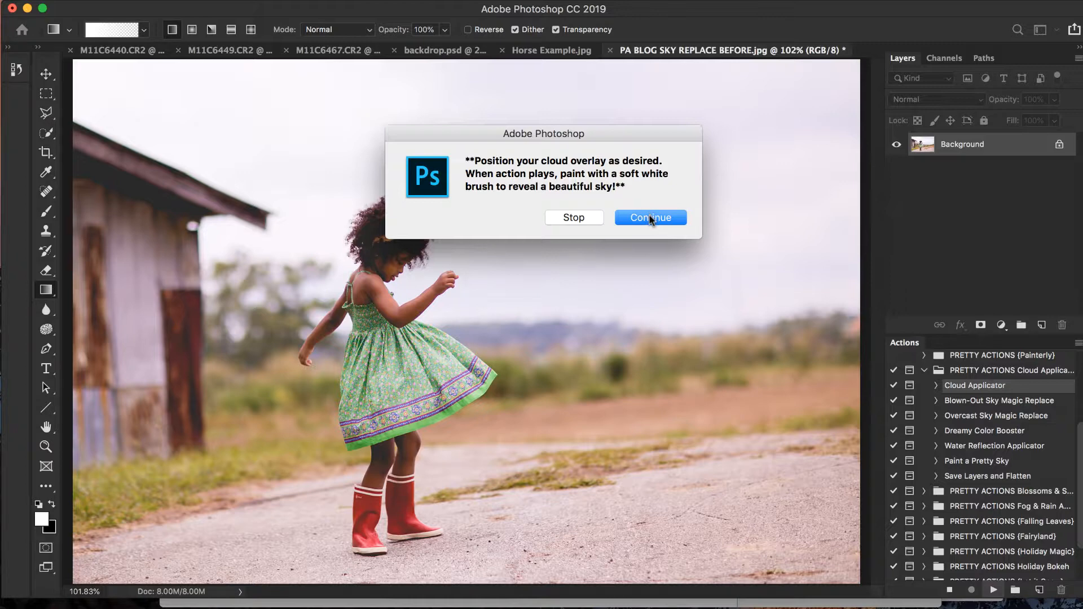
Step: Continue past the action's message and place Cloud-14.jpg as a hidden Cloud Overlay
left_click(650, 217)
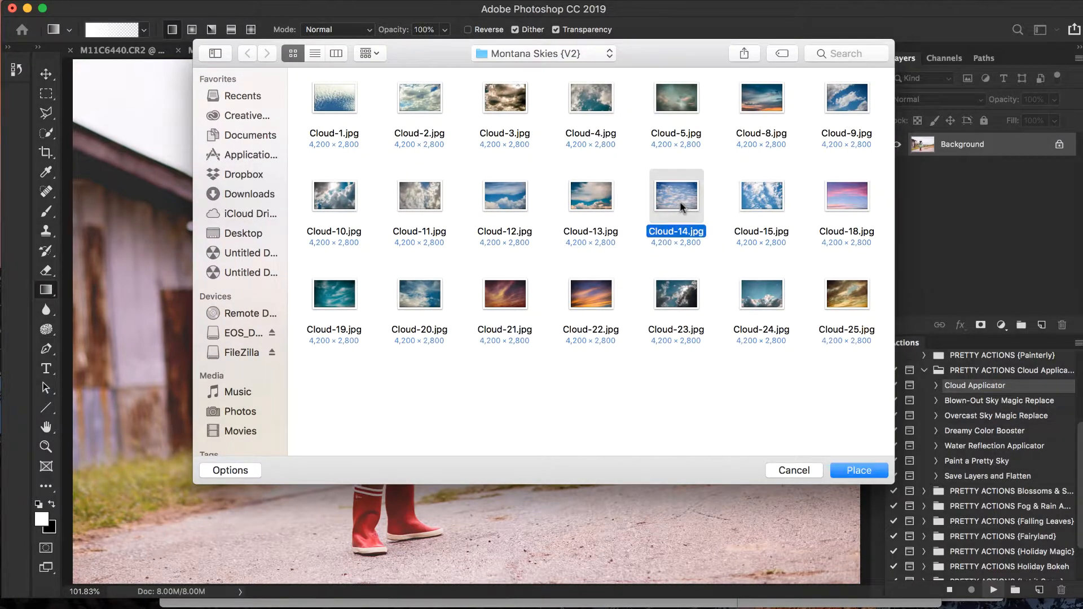
left_click(858, 470)
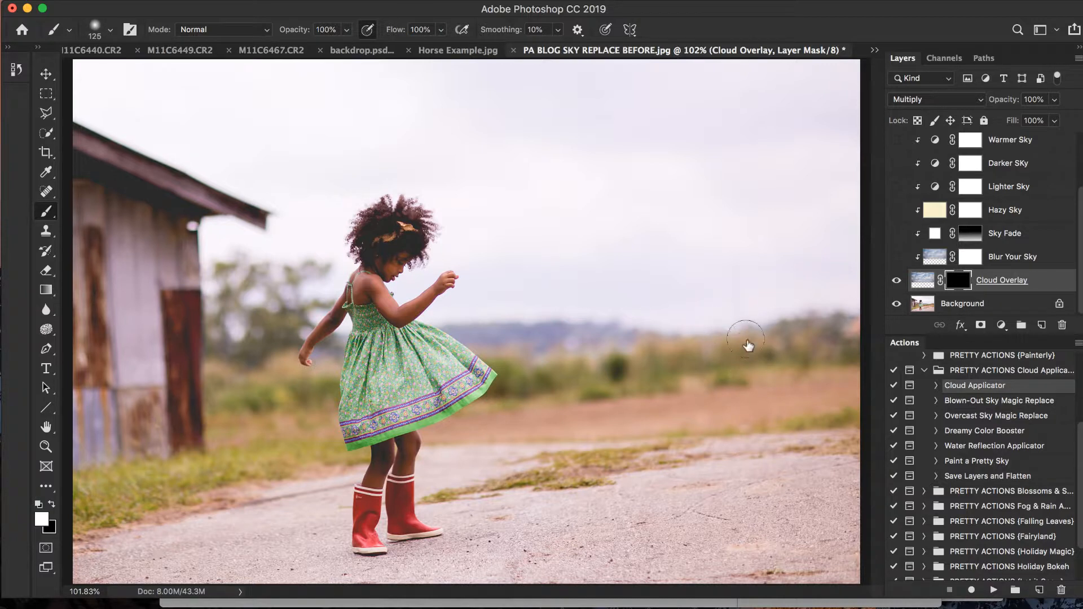
mouse_move(755, 344)
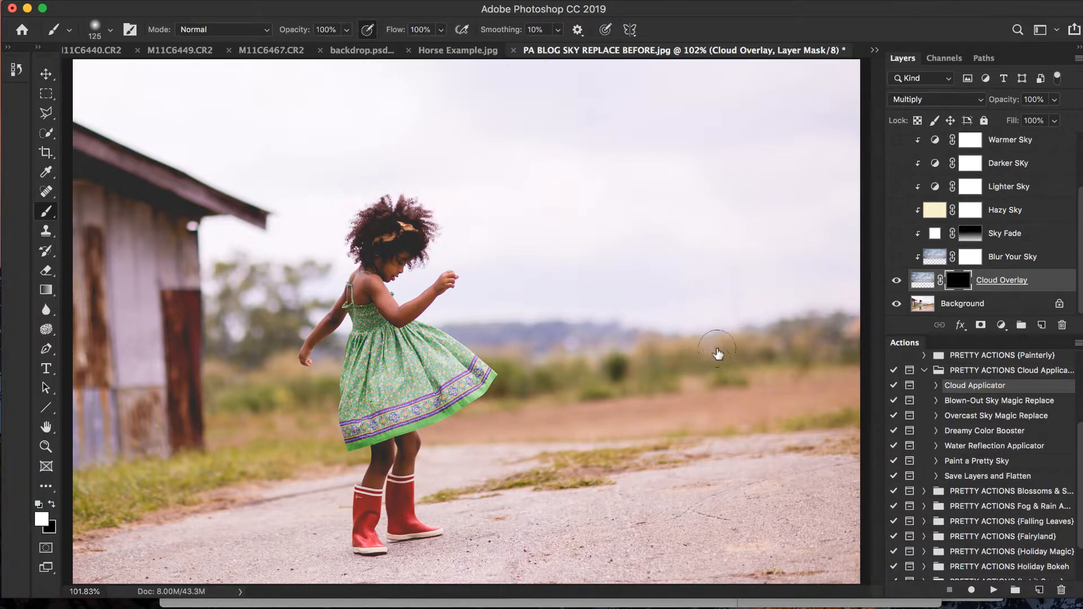
mouse_move(730, 338)
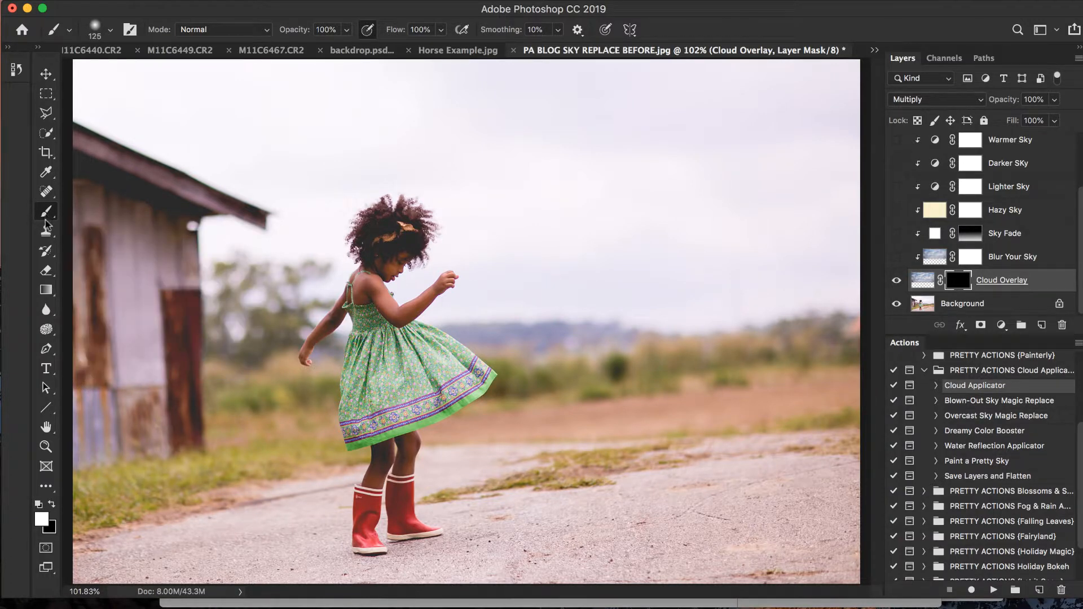
mouse_move(45, 223)
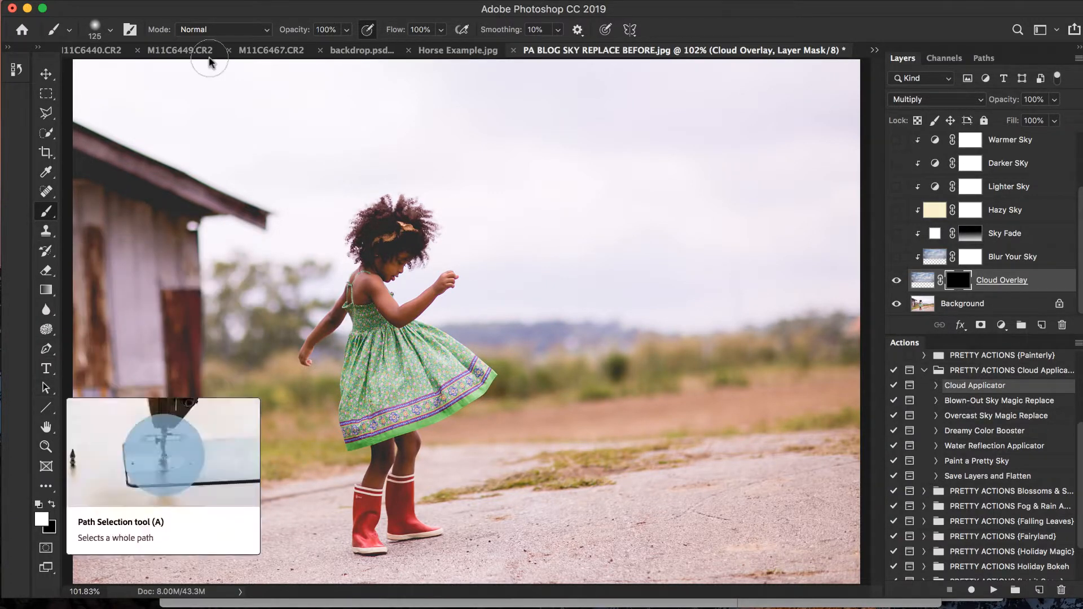
mouse_move(675, 261)
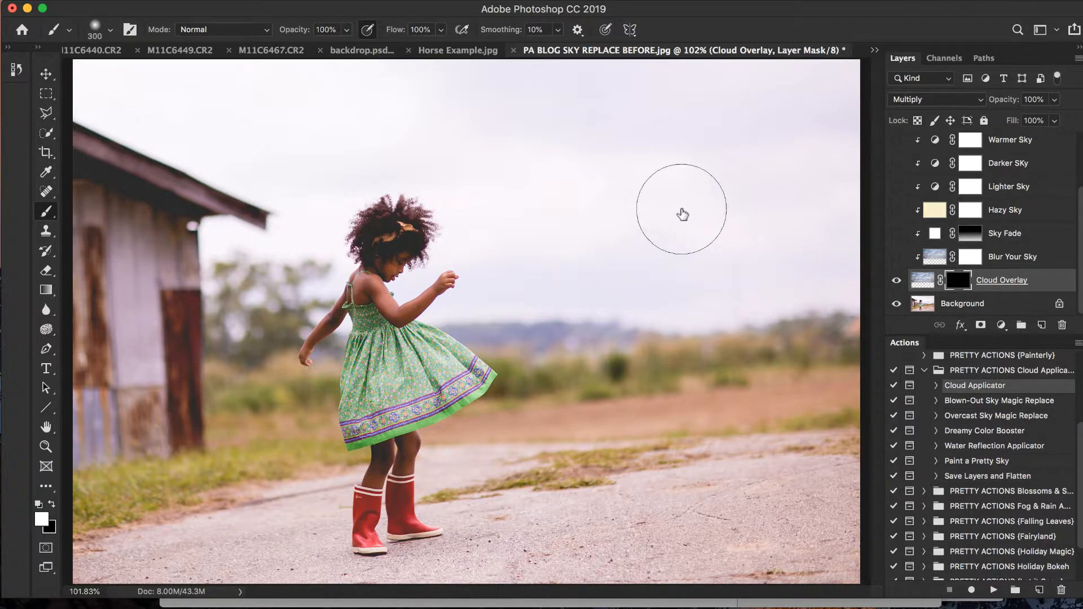
mouse_move(504, 297)
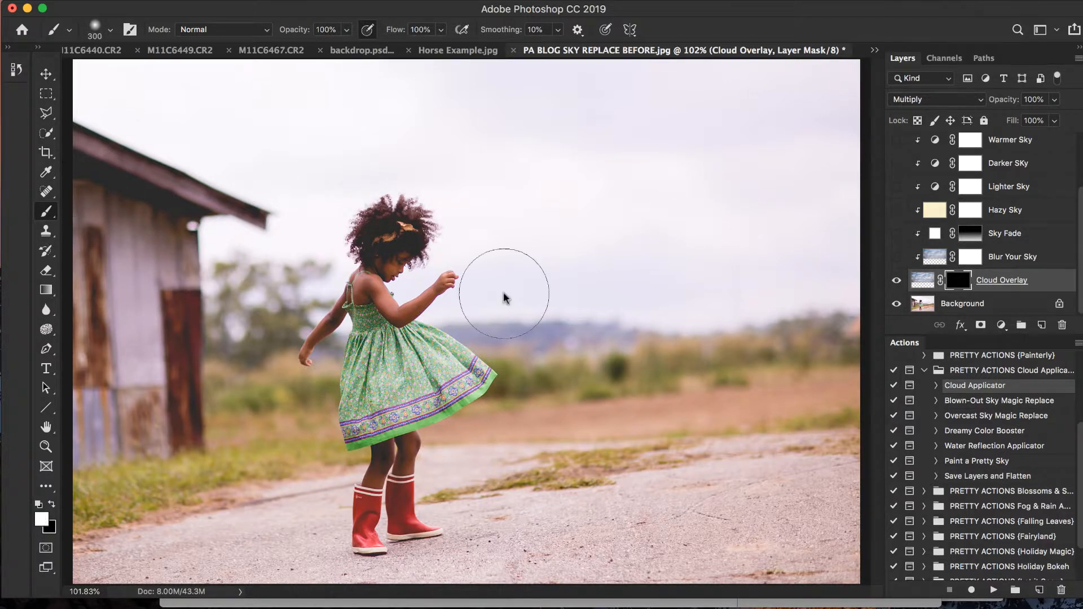
mouse_move(815, 96)
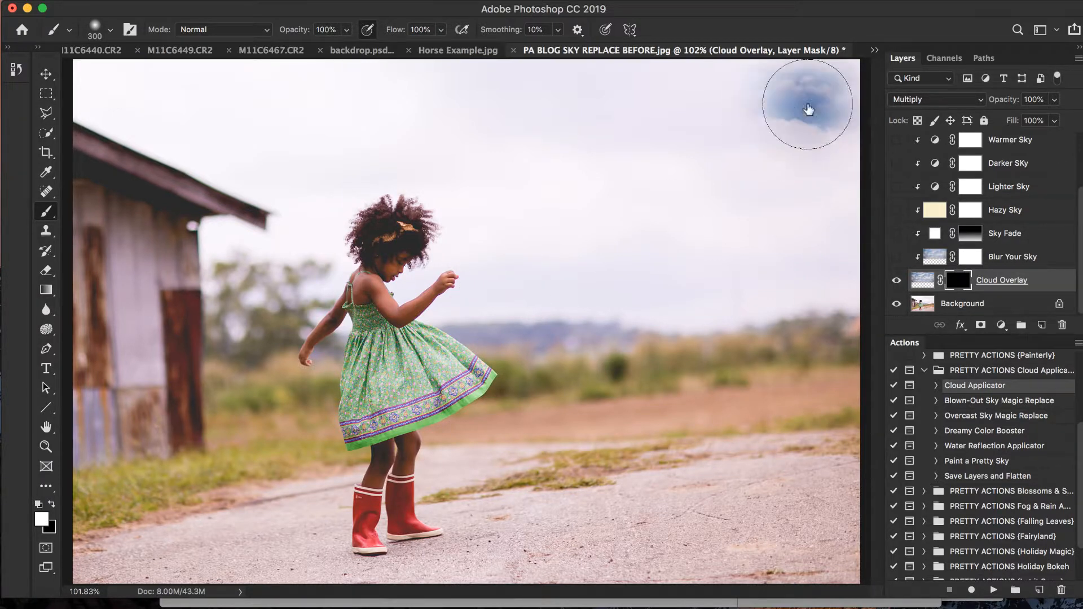
Step: Paint white on the Cloud Overlay mask across the sky and around the girl's hair
left_click_drag(806, 108, 803, 223)
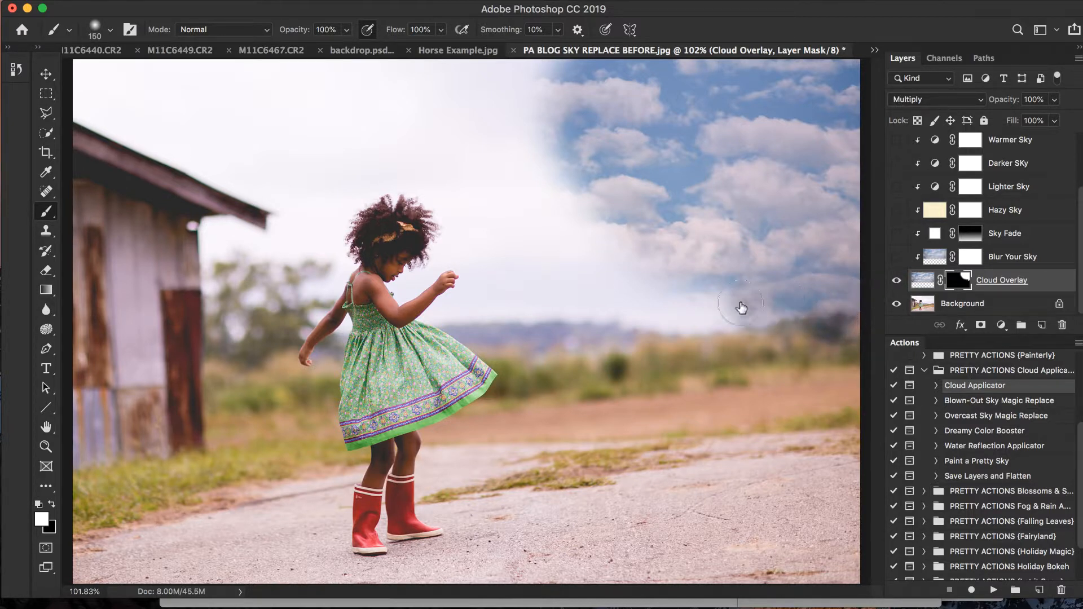
left_click_drag(741, 308, 639, 304)
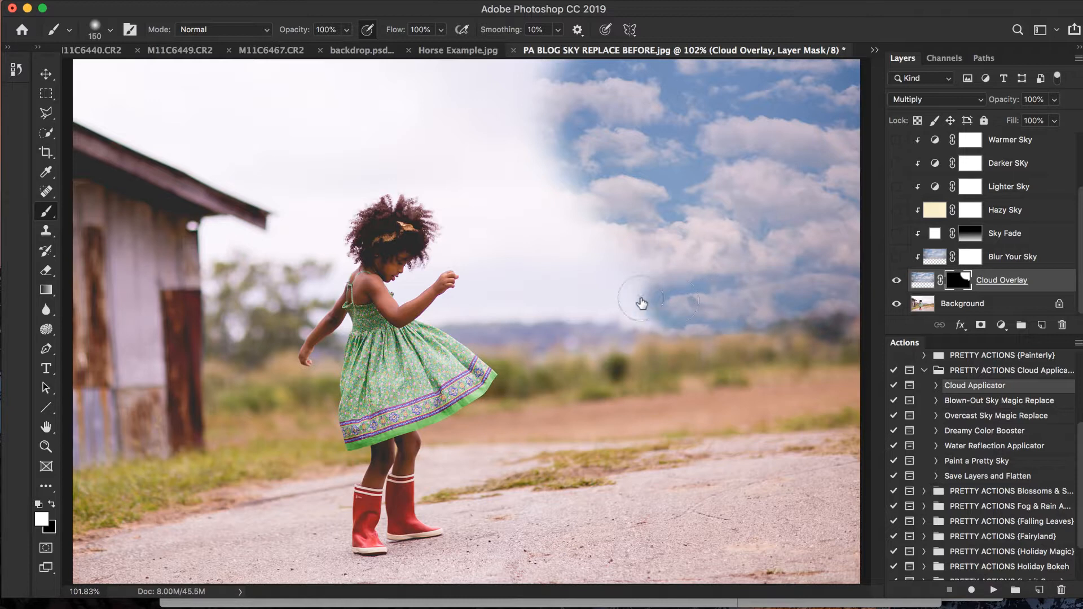
left_click(648, 302)
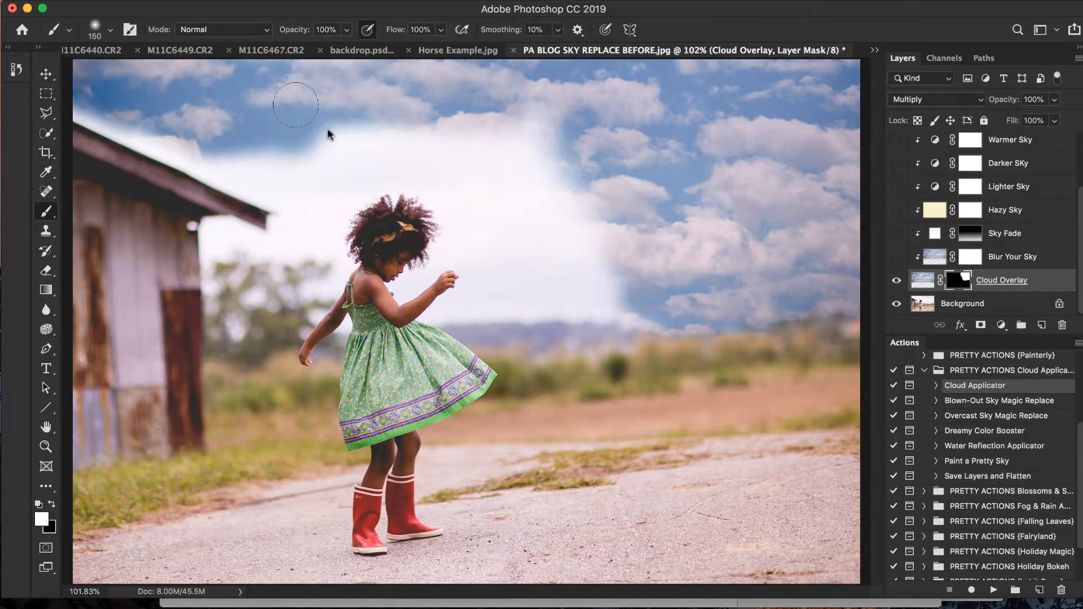
left_click_drag(295, 104, 405, 150)
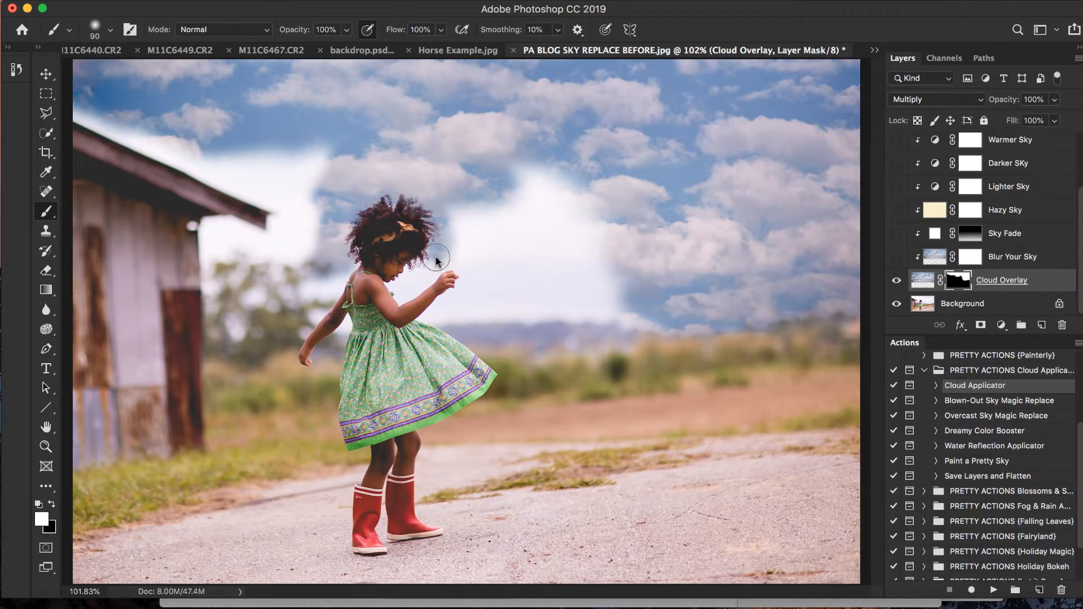
left_click_drag(435, 259, 563, 193)
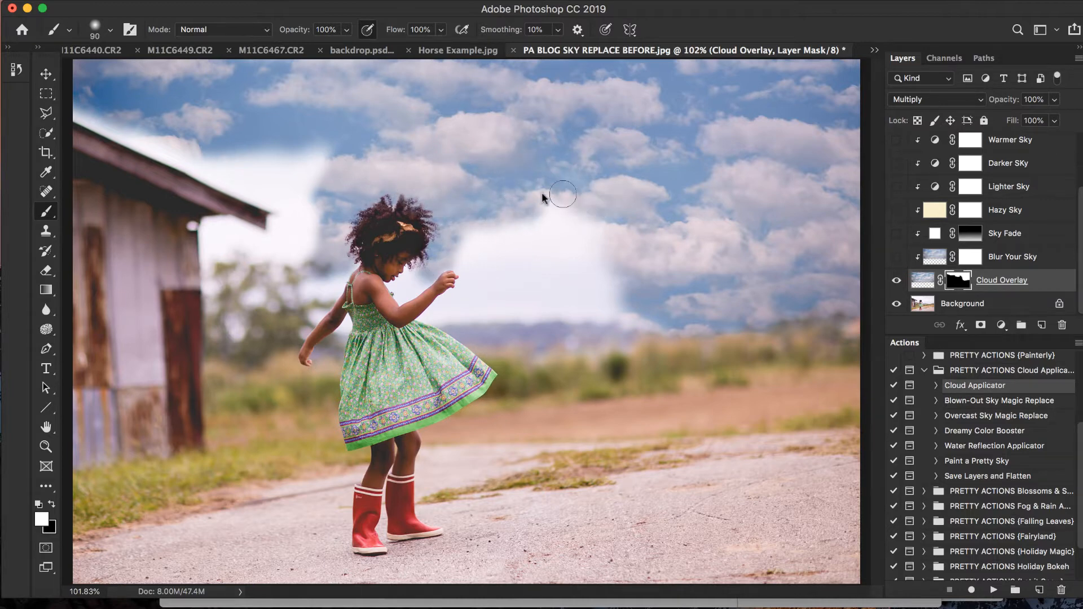
left_click_drag(560, 193, 639, 300)
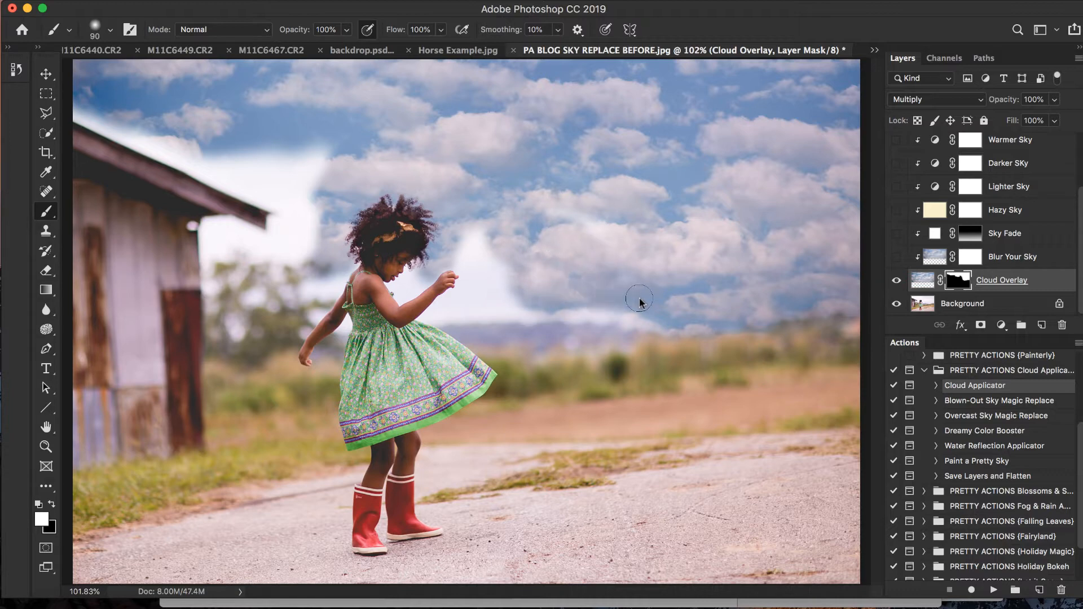
mouse_move(1005, 183)
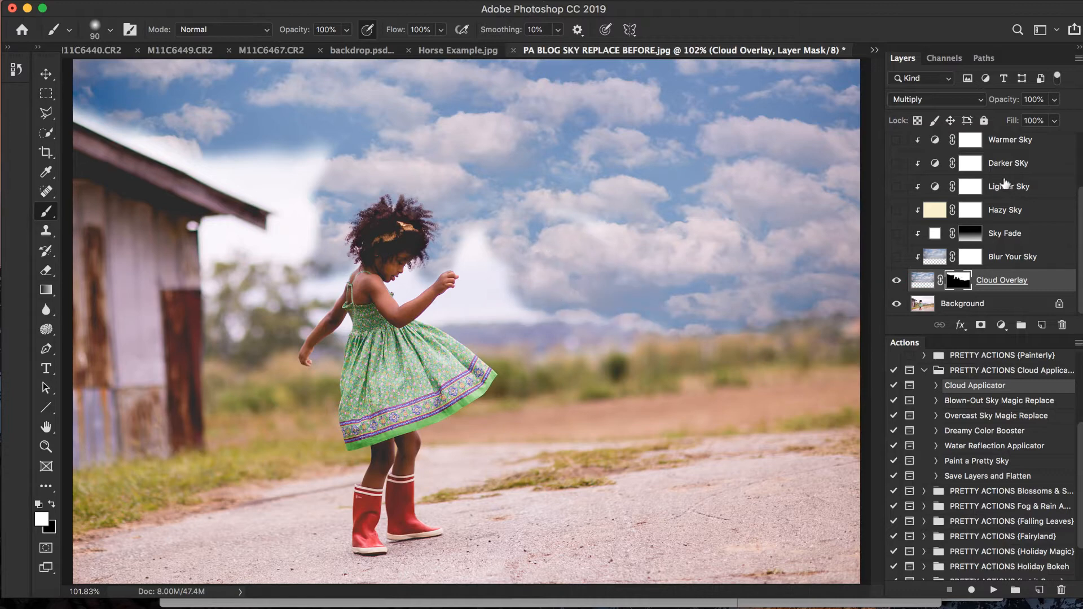